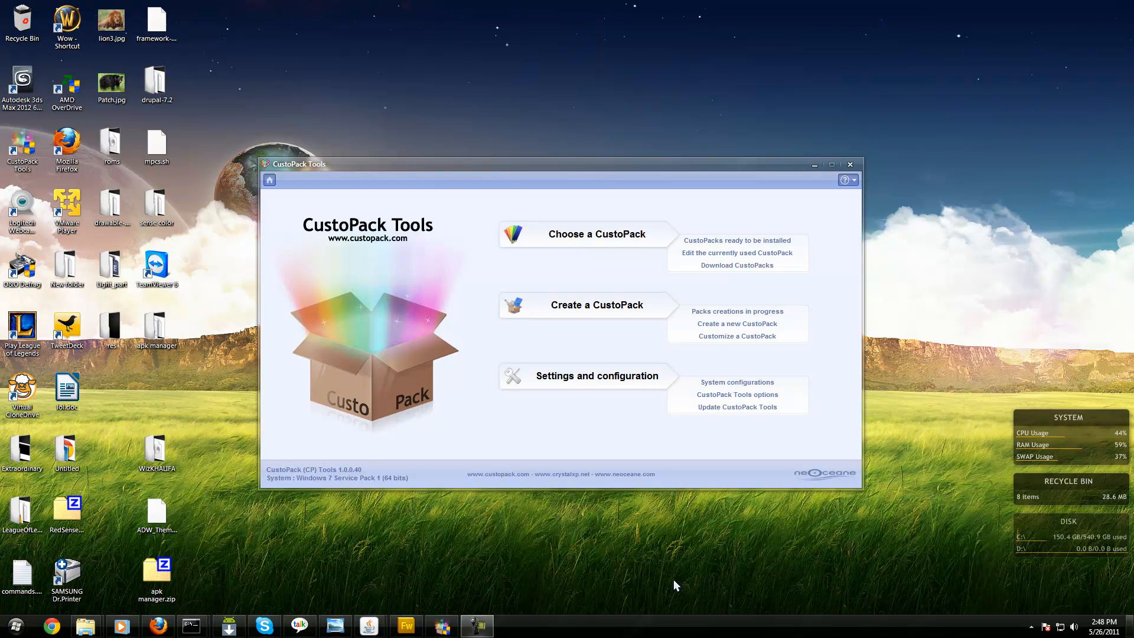
pyautogui.moveTo(600, 624)
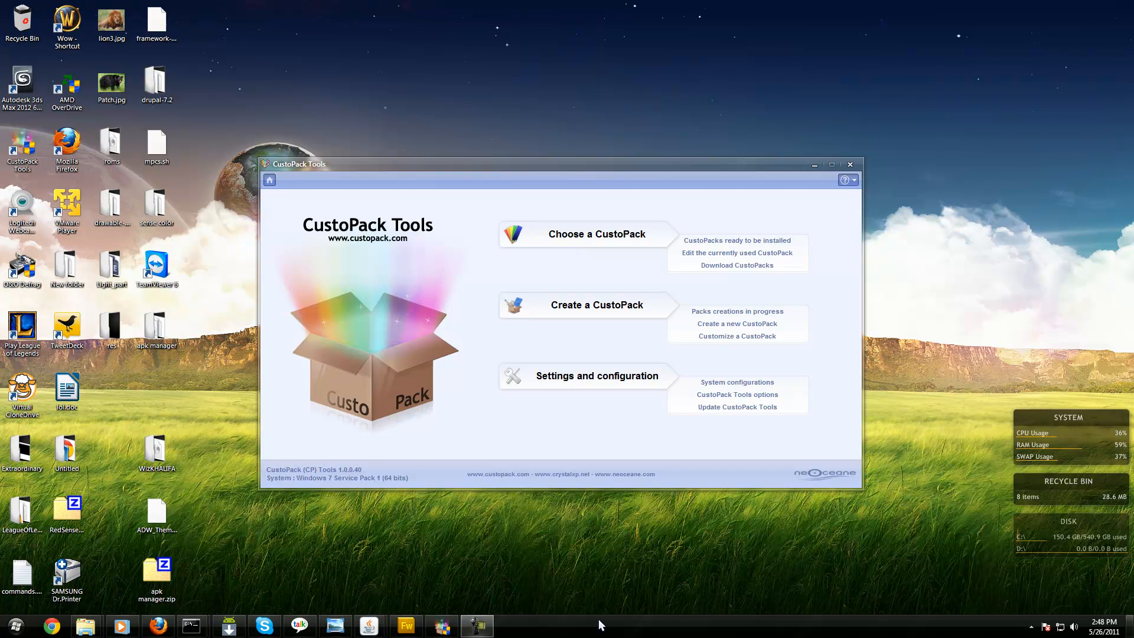
pyautogui.moveTo(372, 172)
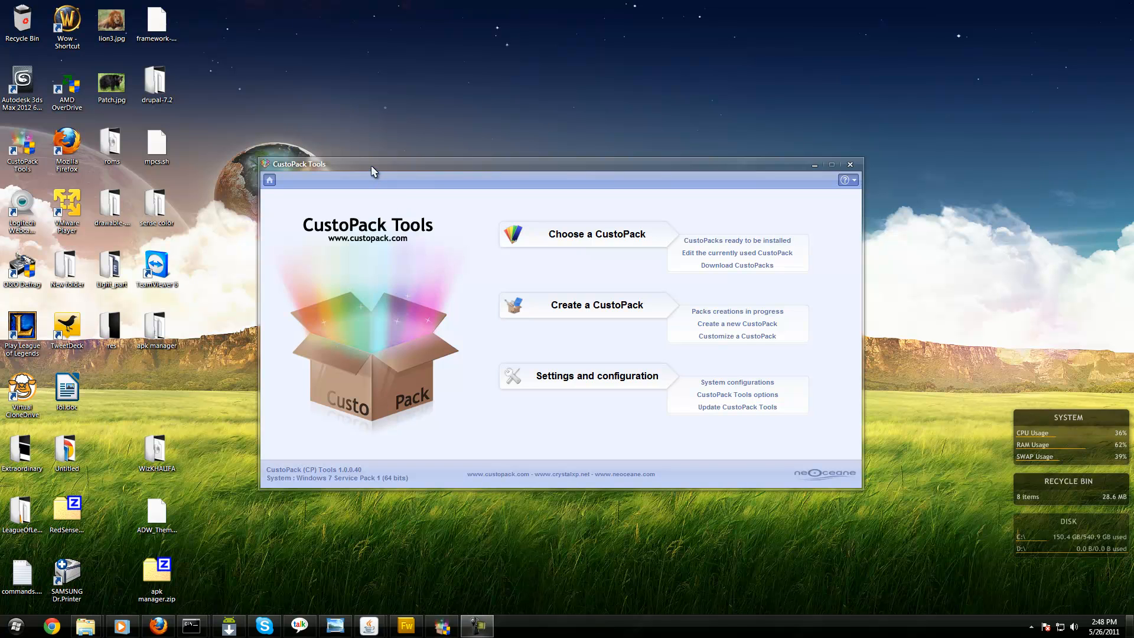
# Reposition the CustoPack Tools window showing the CustoPacks ready to install
pyautogui.moveTo(371, 163); pyautogui.dragTo(383, 173)
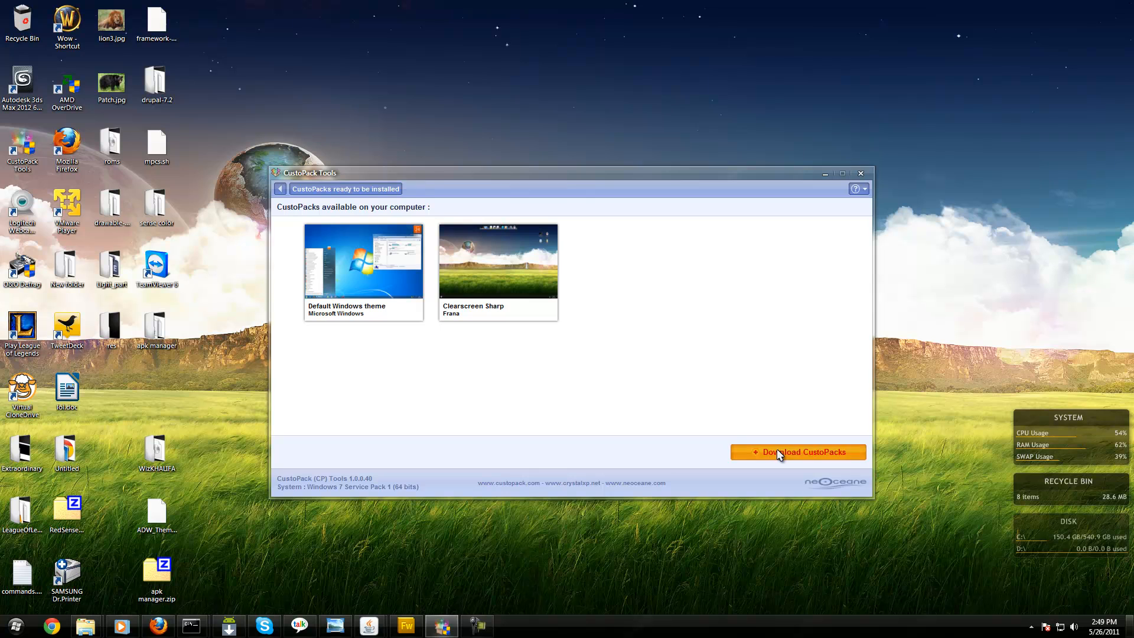
# Go online via Download CustoPacks and browse the CustoPack.com Windows 7 gallery
pyautogui.click(798, 452)
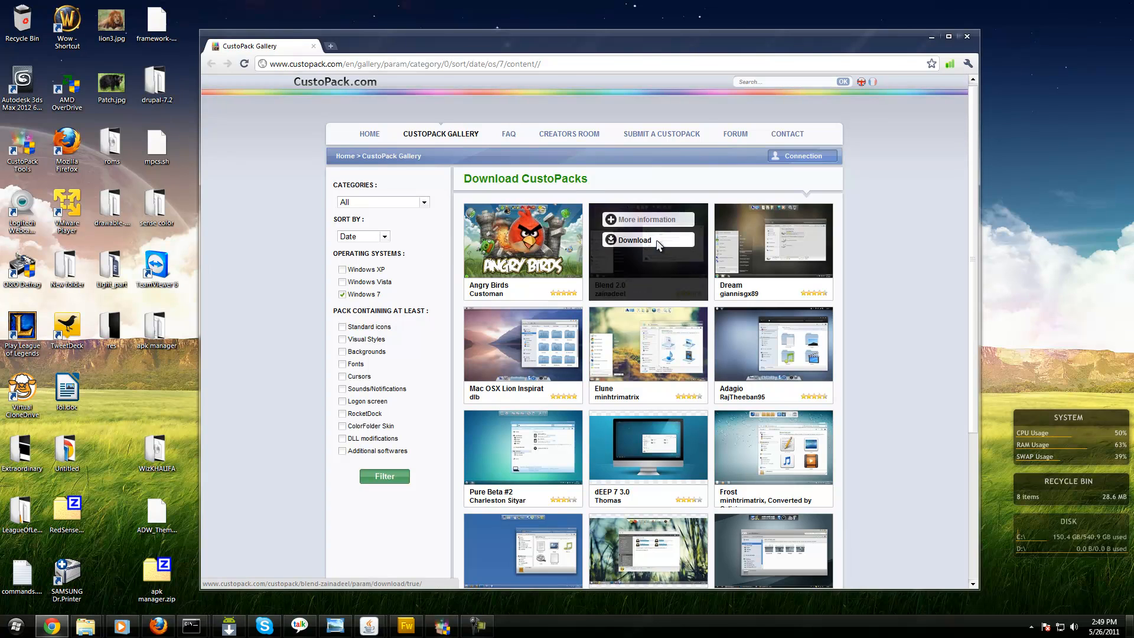
pyautogui.scroll(-3)
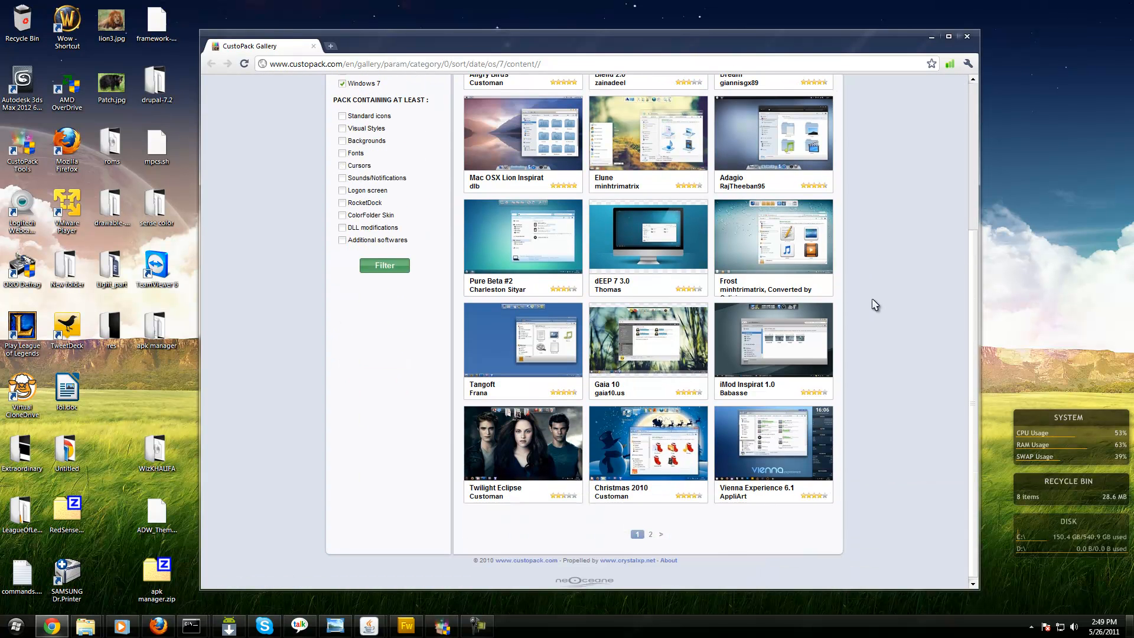
pyautogui.scroll(3)
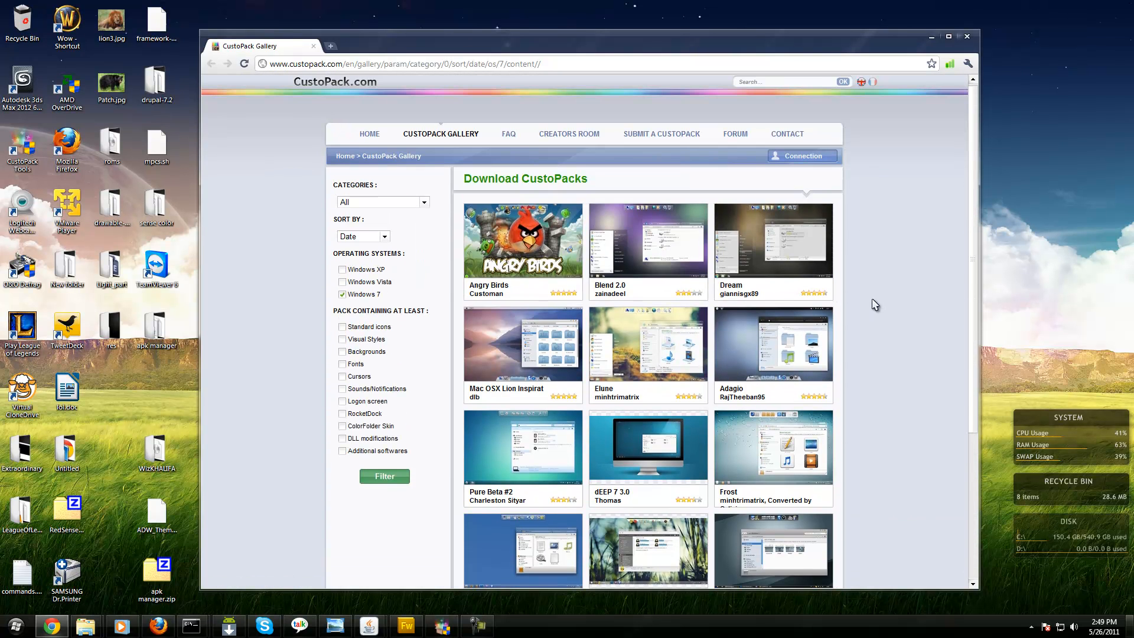
pyautogui.moveTo(555, 295)
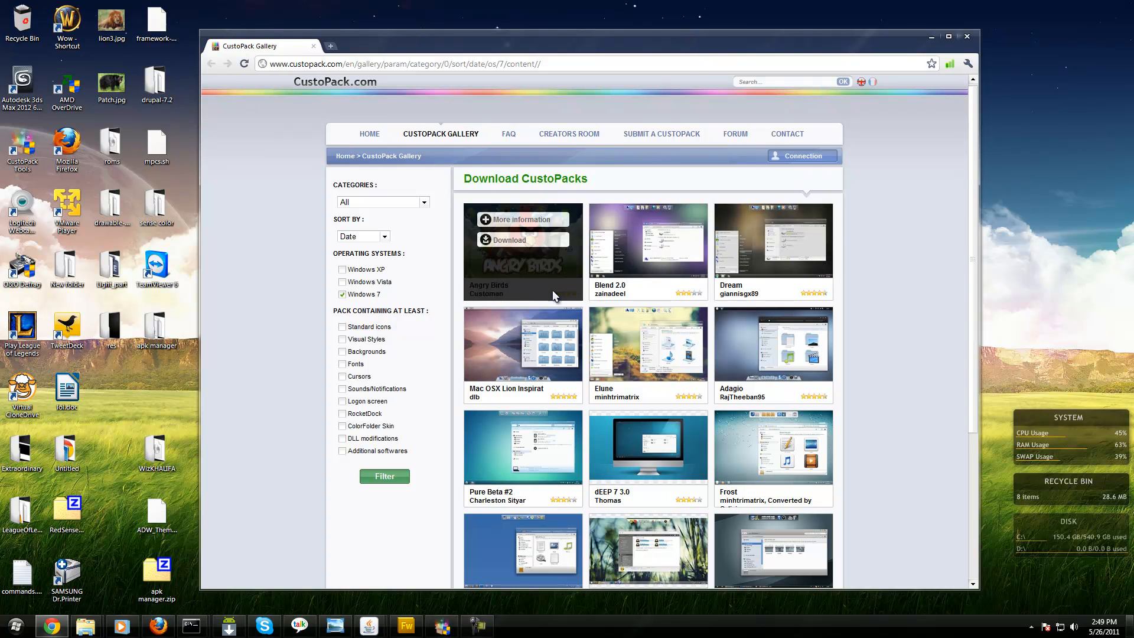
pyautogui.moveTo(527, 260)
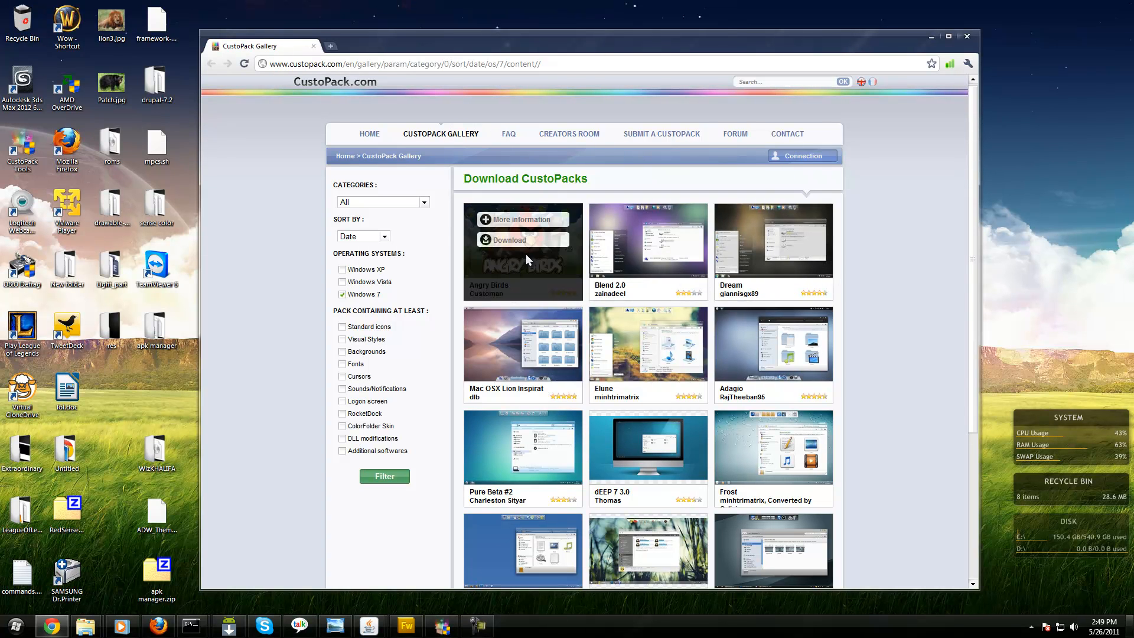
# Start downloading angry-birds-customan.exe from the Angry Birds pack's first FTP server
pyautogui.click(507, 240)
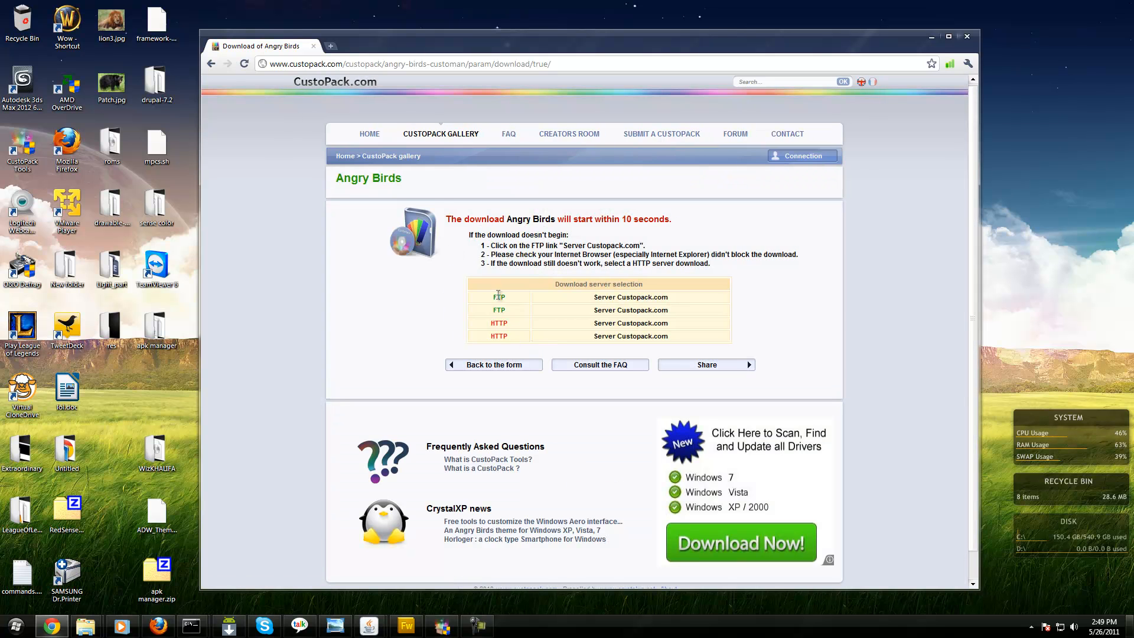
pyautogui.click(600, 365)
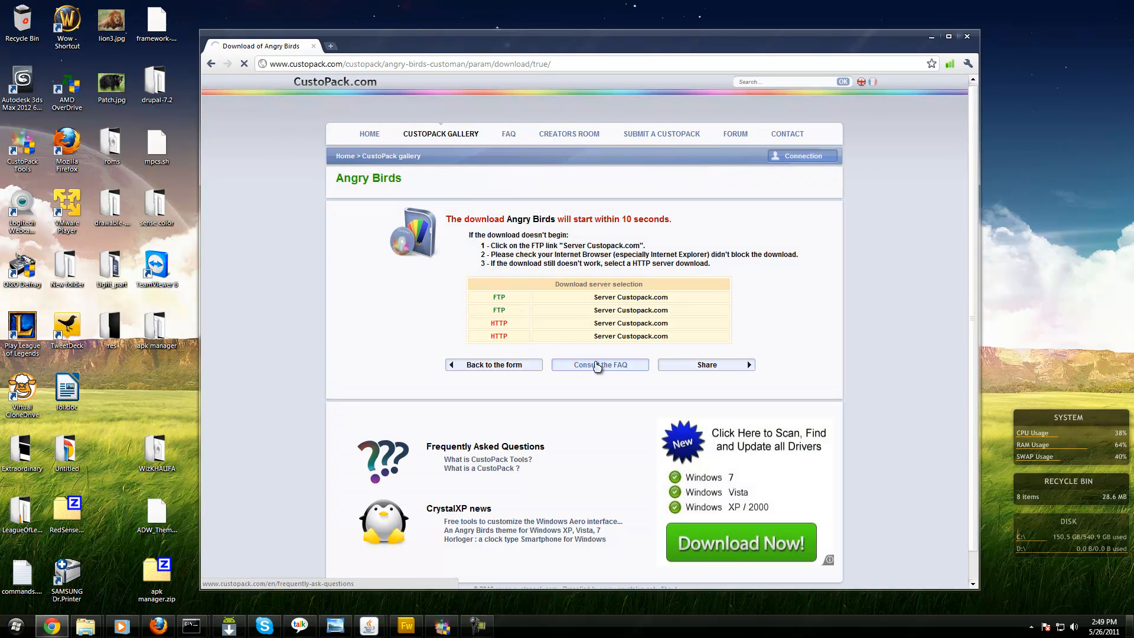
pyautogui.click(598, 365)
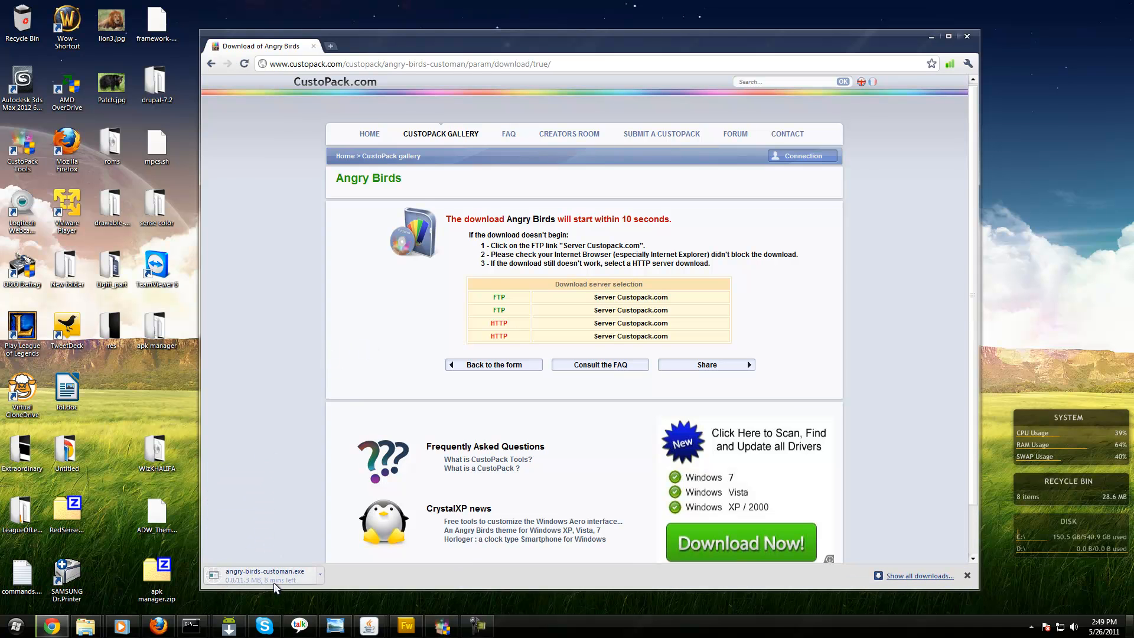
pyautogui.moveTo(275, 588)
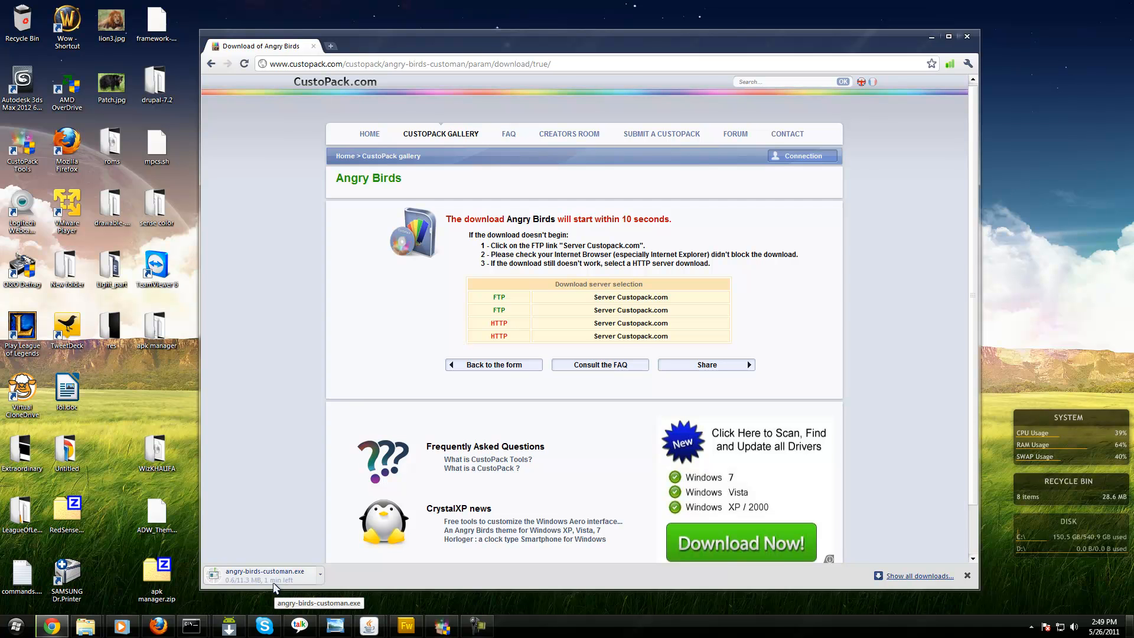
pyautogui.moveTo(440, 137)
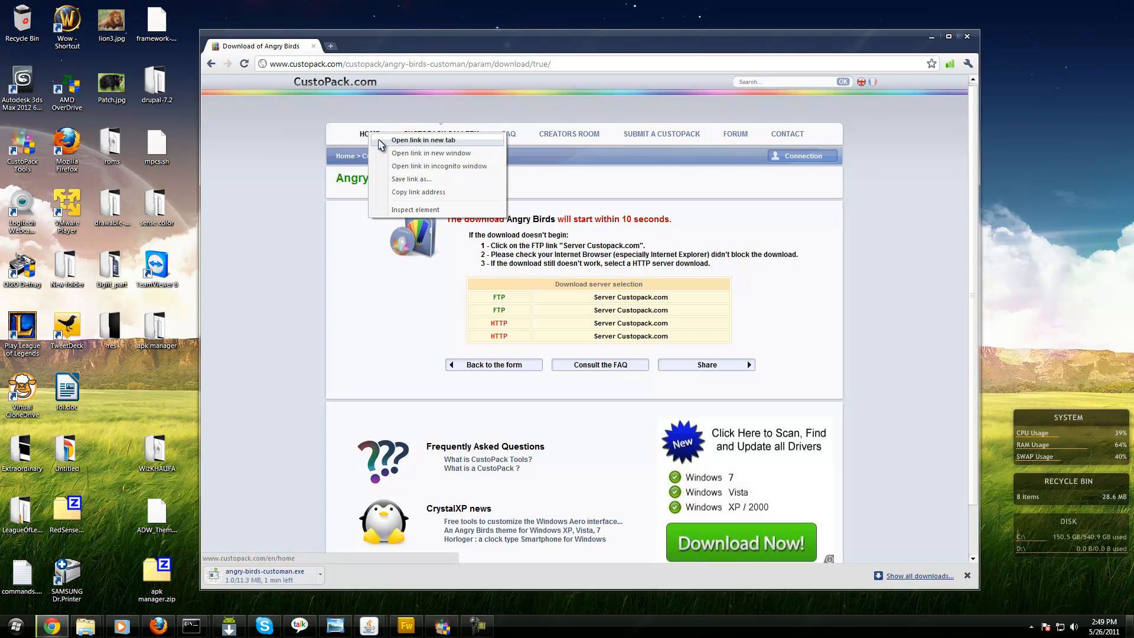
# Open the CustoPack home page in a new tab, then briefly show the Windows start menu
pyautogui.click(424, 139)
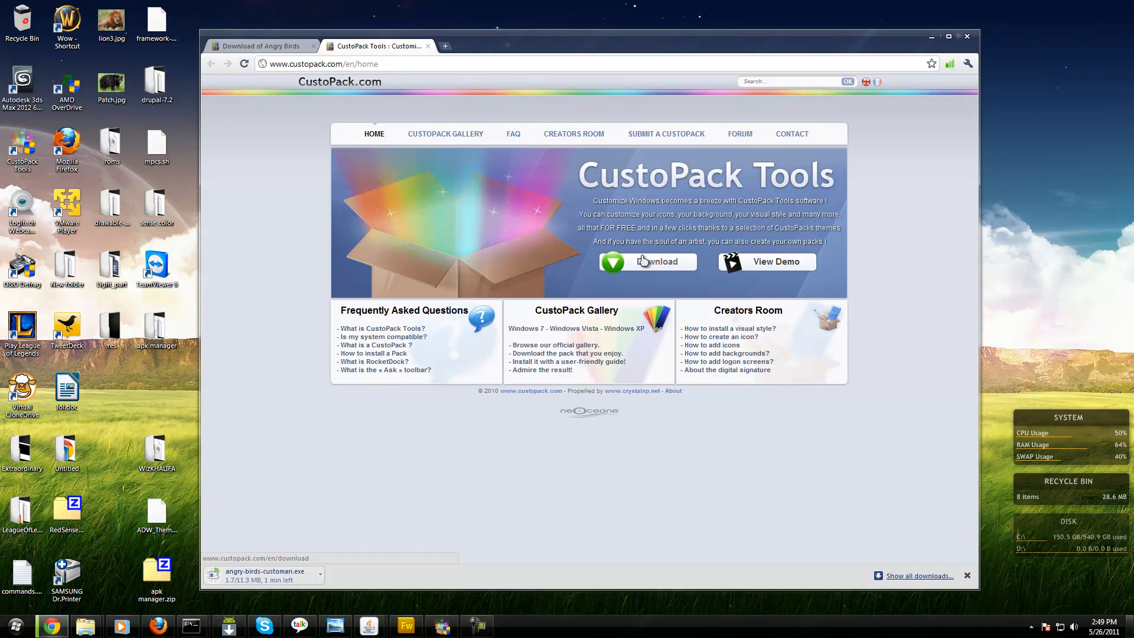
pyautogui.moveTo(550, 237)
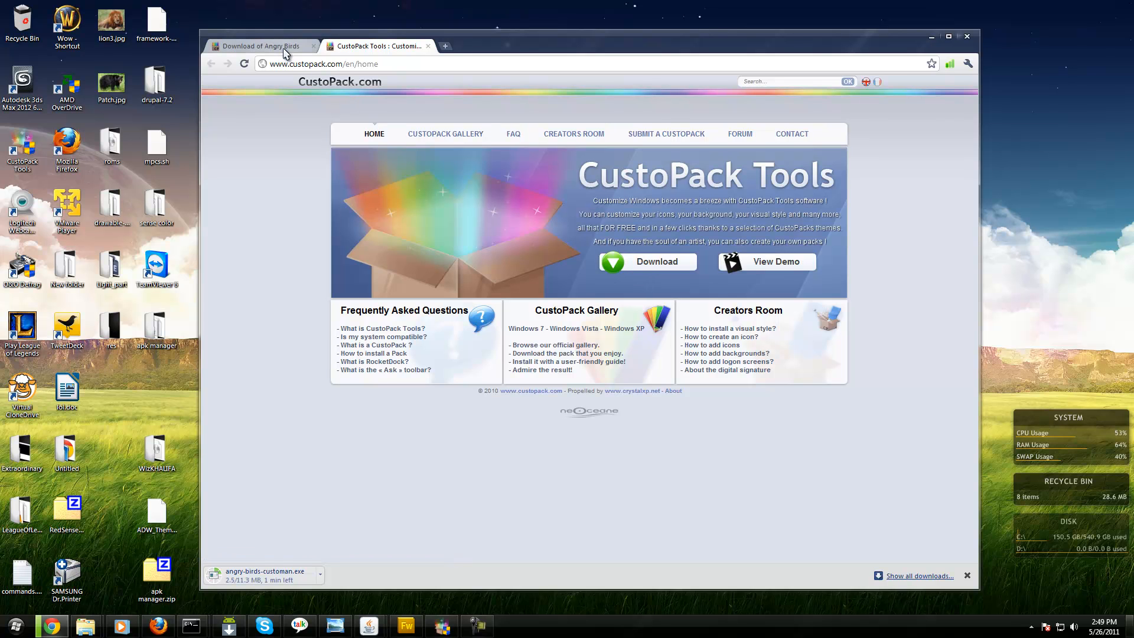
pyautogui.moveTo(529, 45)
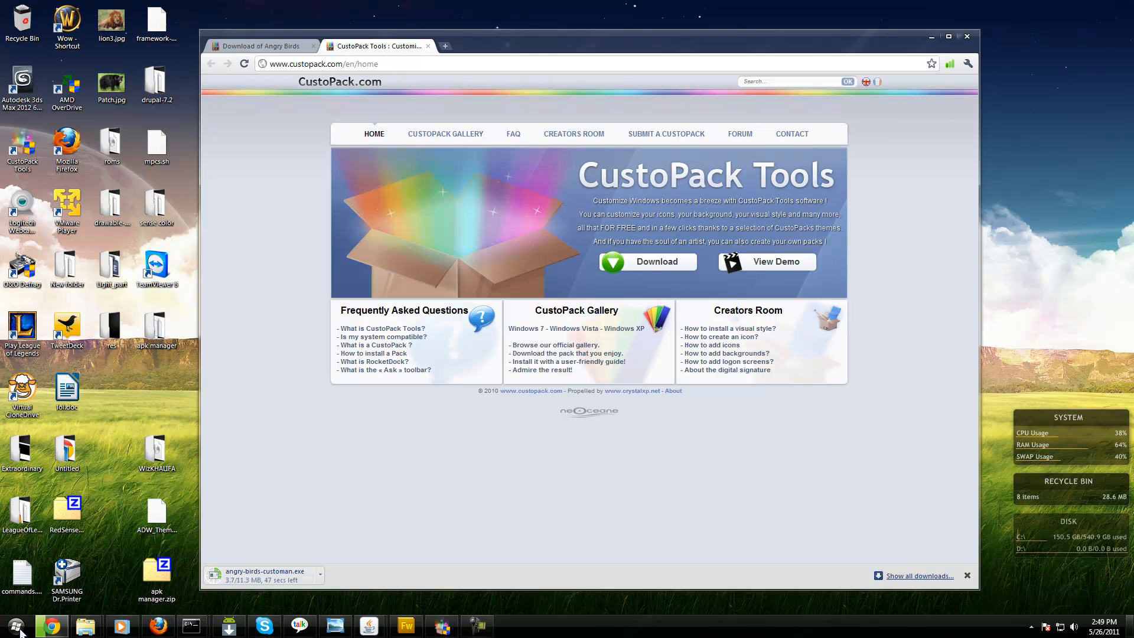
pyautogui.click(12, 623)
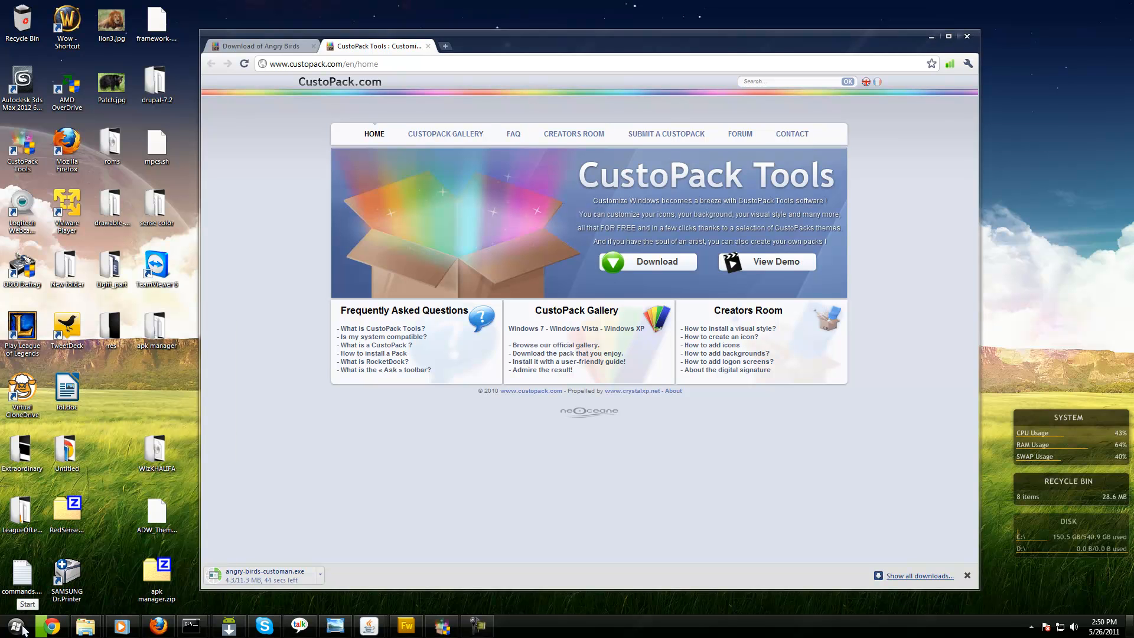
pyautogui.click(15, 624)
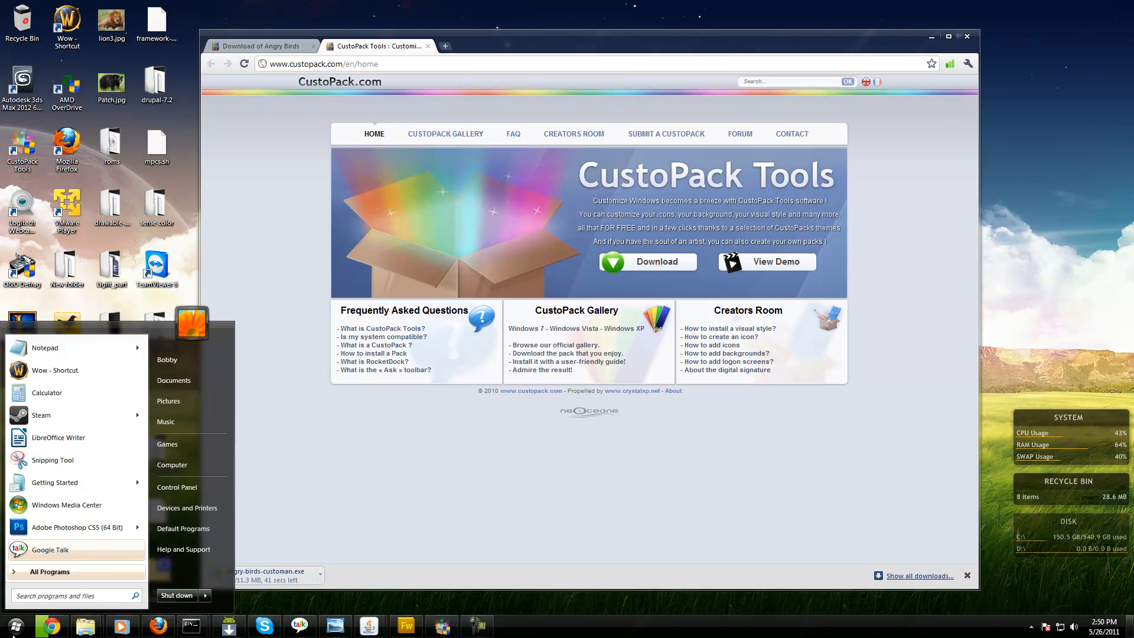
pyautogui.moveTo(404, 536)
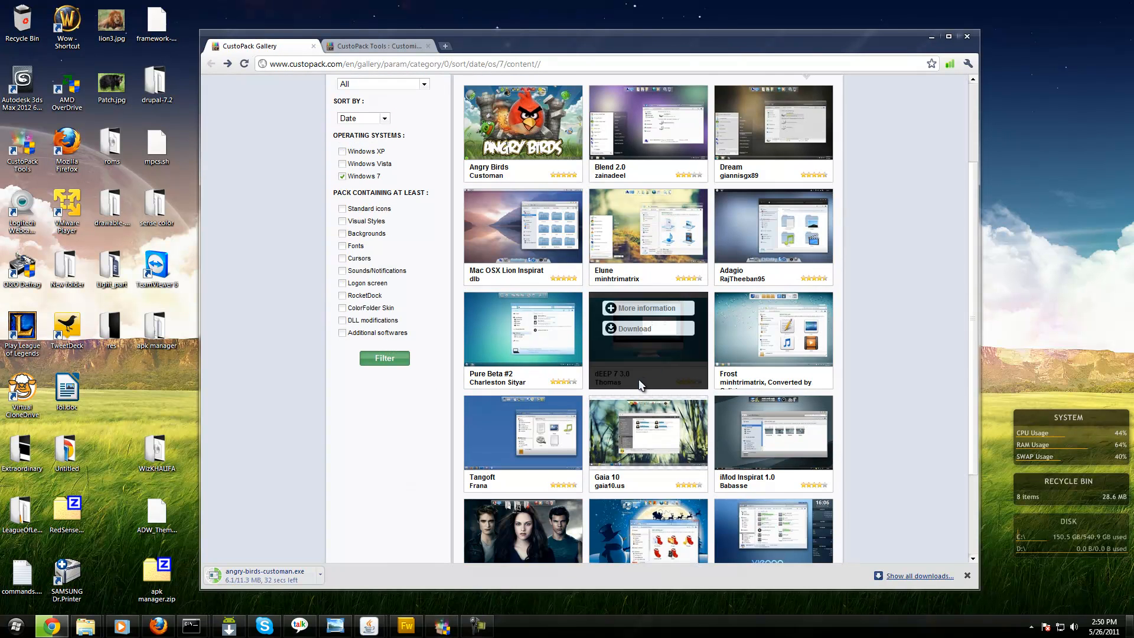
# View the Clearscreen Sharp pack's page from the gallery's second page while the download finishes
pyautogui.scroll(-3)
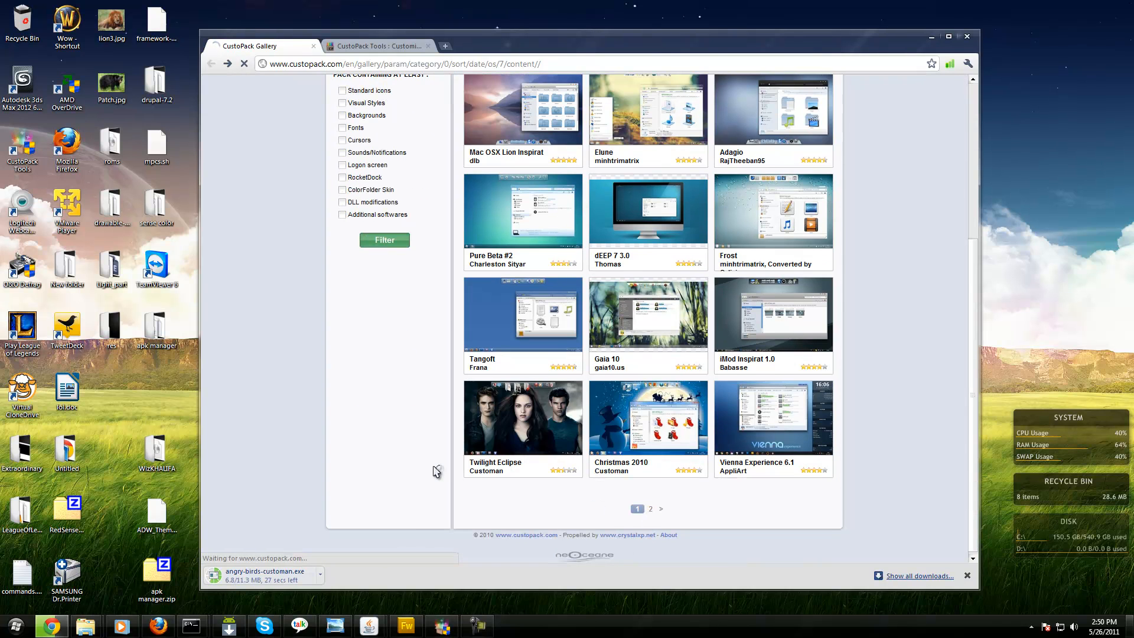
pyautogui.click(649, 509)
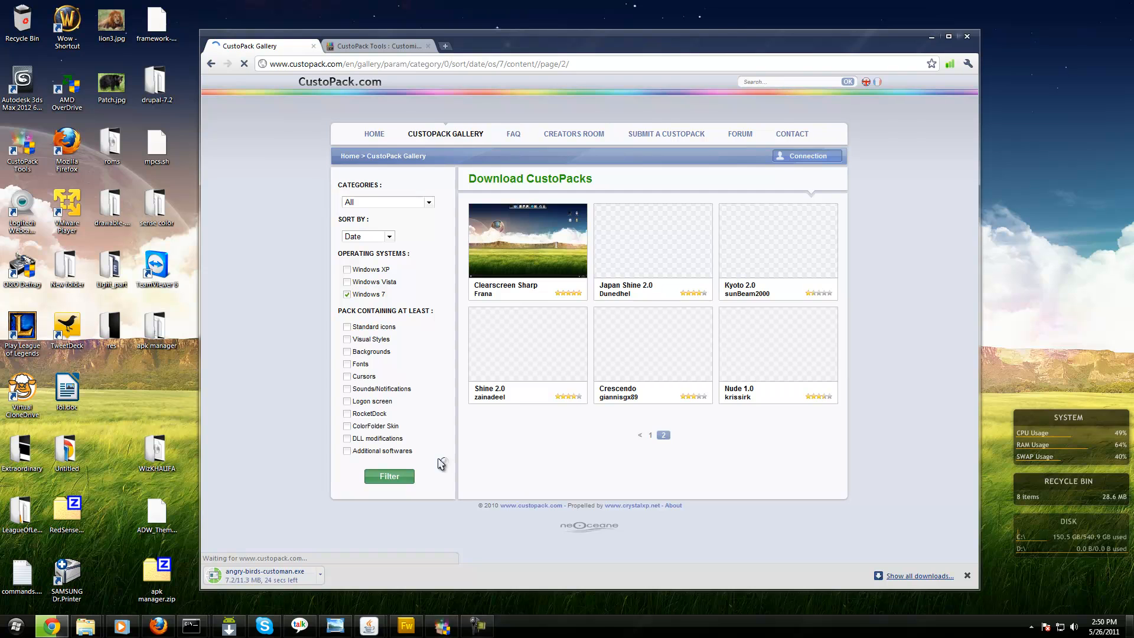
pyautogui.moveTo(528, 268)
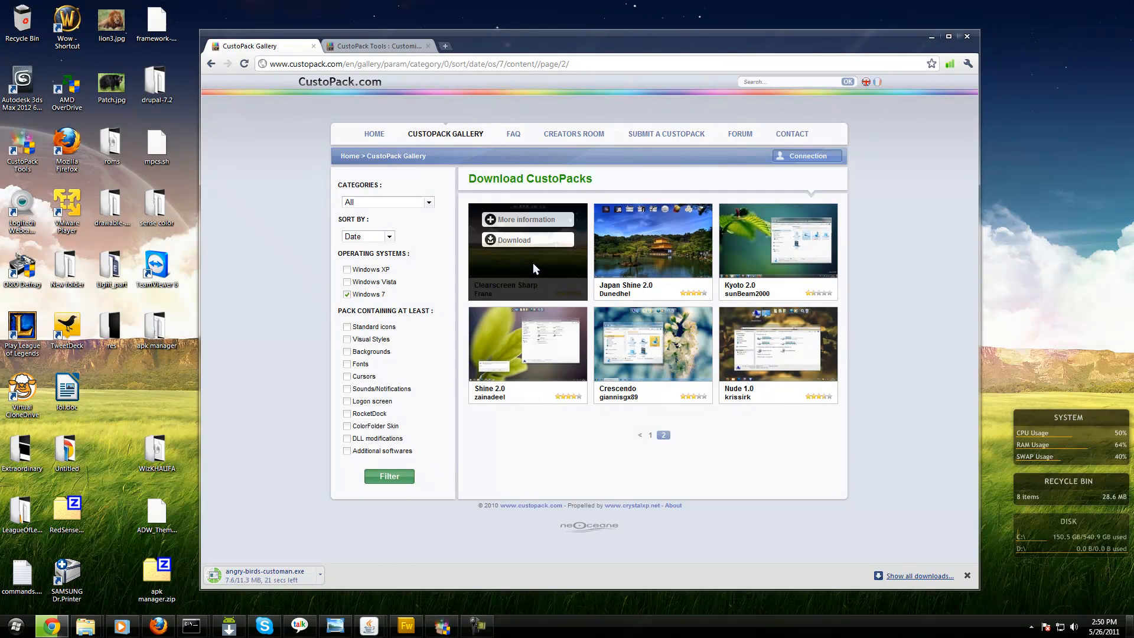
pyautogui.click(514, 240)
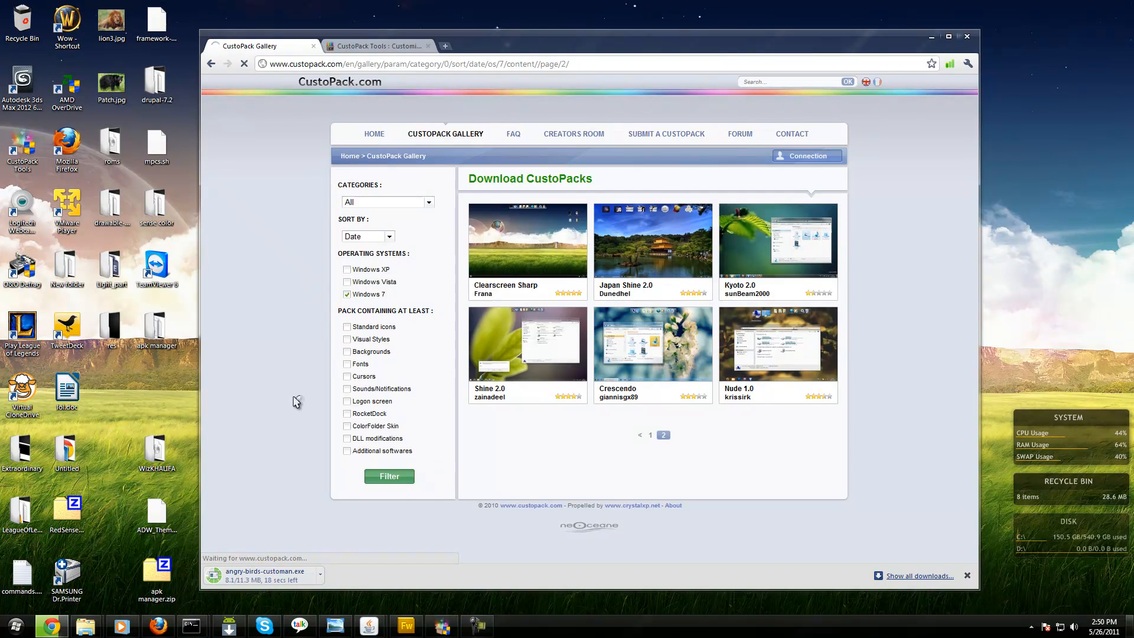
pyautogui.click(527, 241)
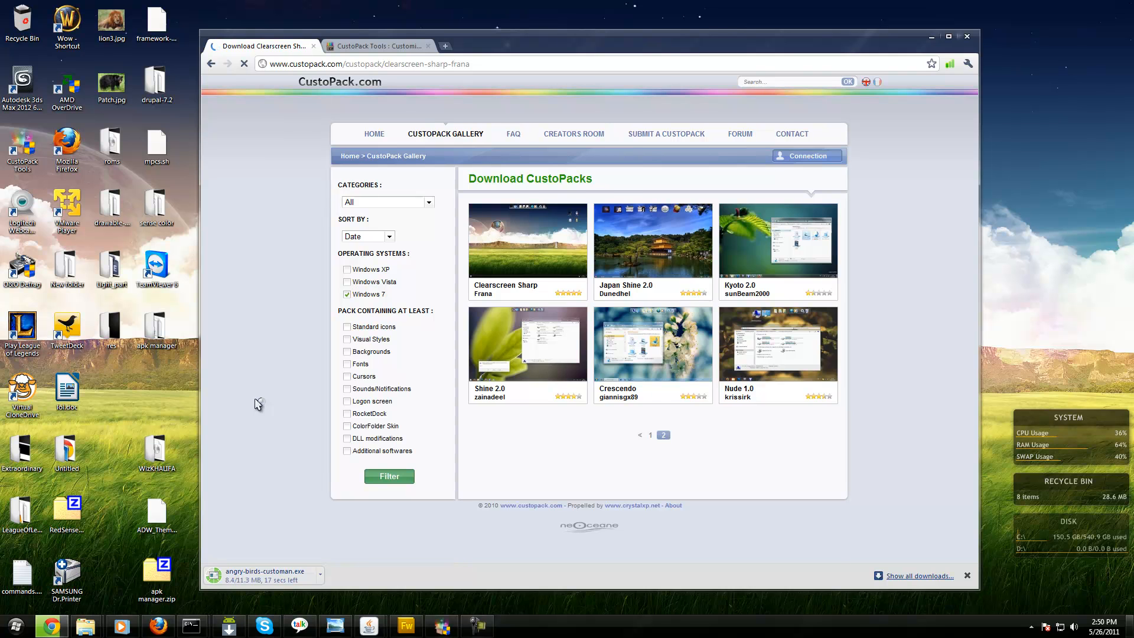
pyautogui.click(527, 241)
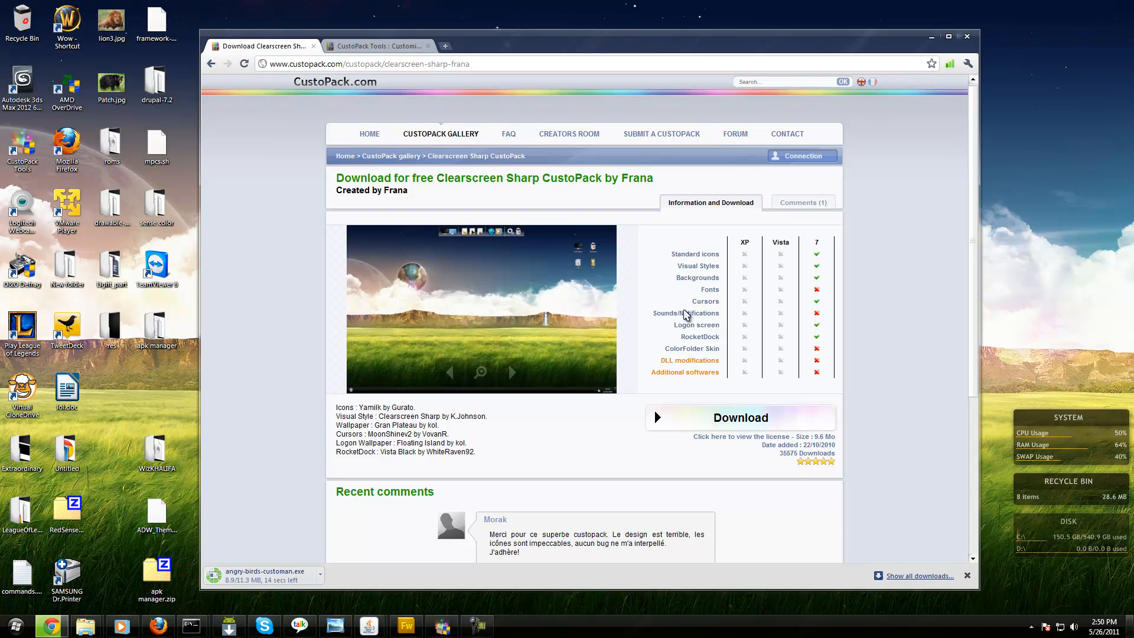
pyautogui.moveTo(297, 432)
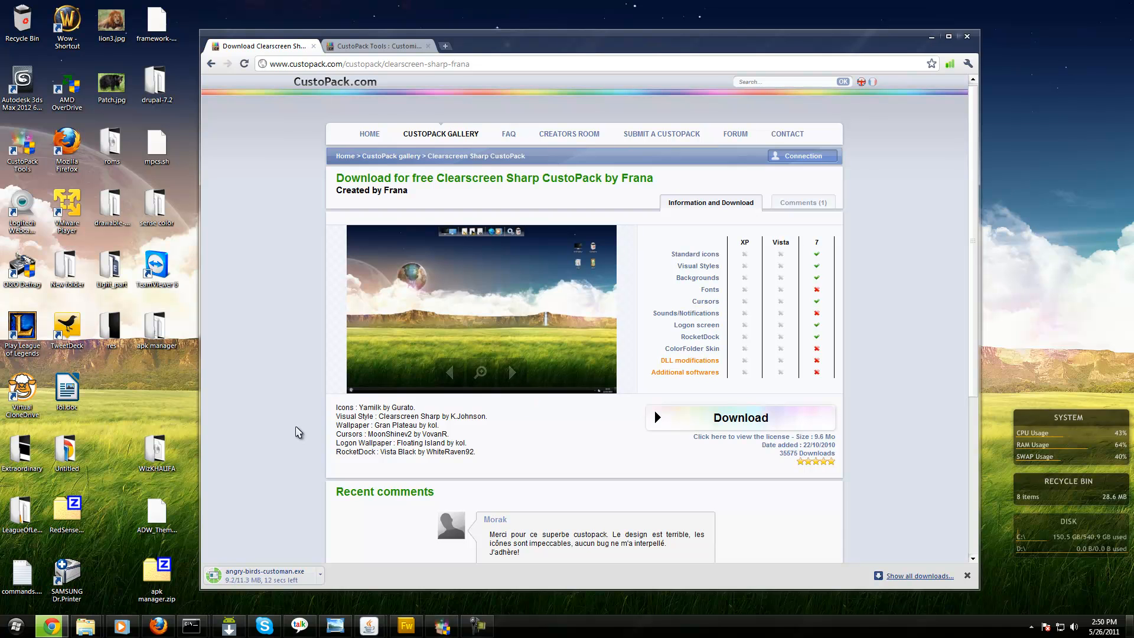
pyautogui.moveTo(797, 349)
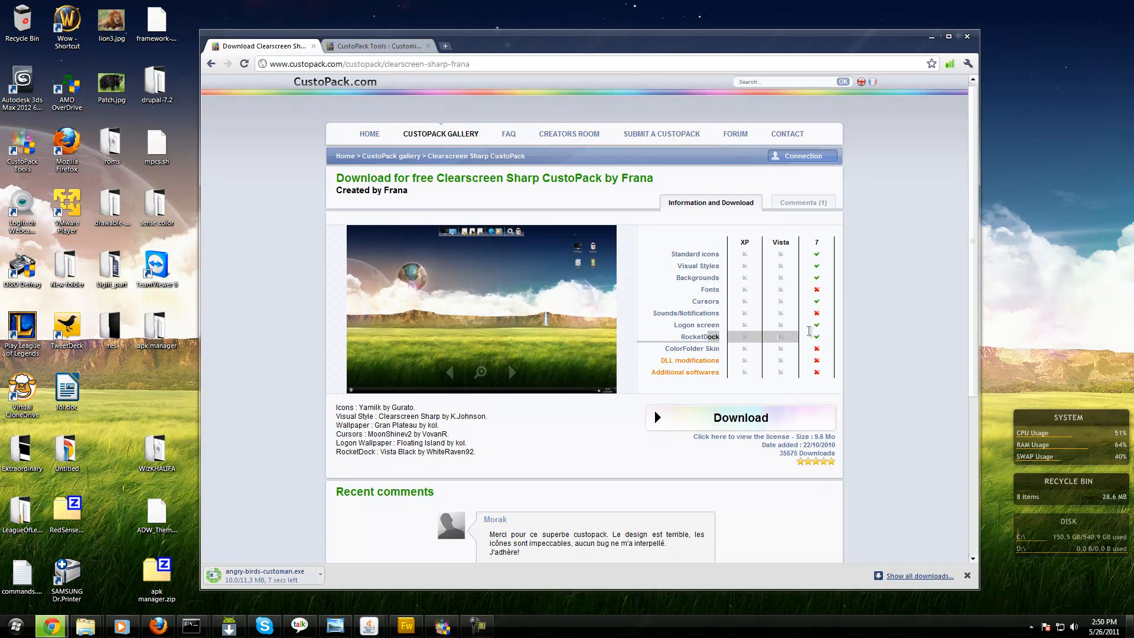
pyautogui.moveTo(354, 20)
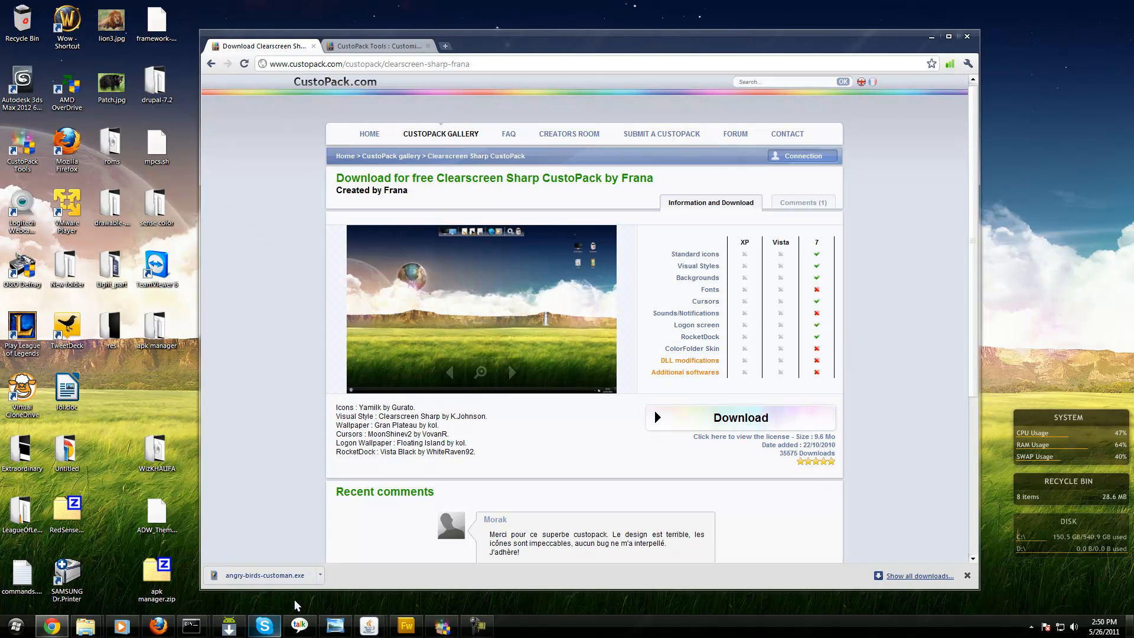
# Run the downloaded Angry Birds installer, allowing the unverified publisher and confirming installation
pyautogui.click(260, 575)
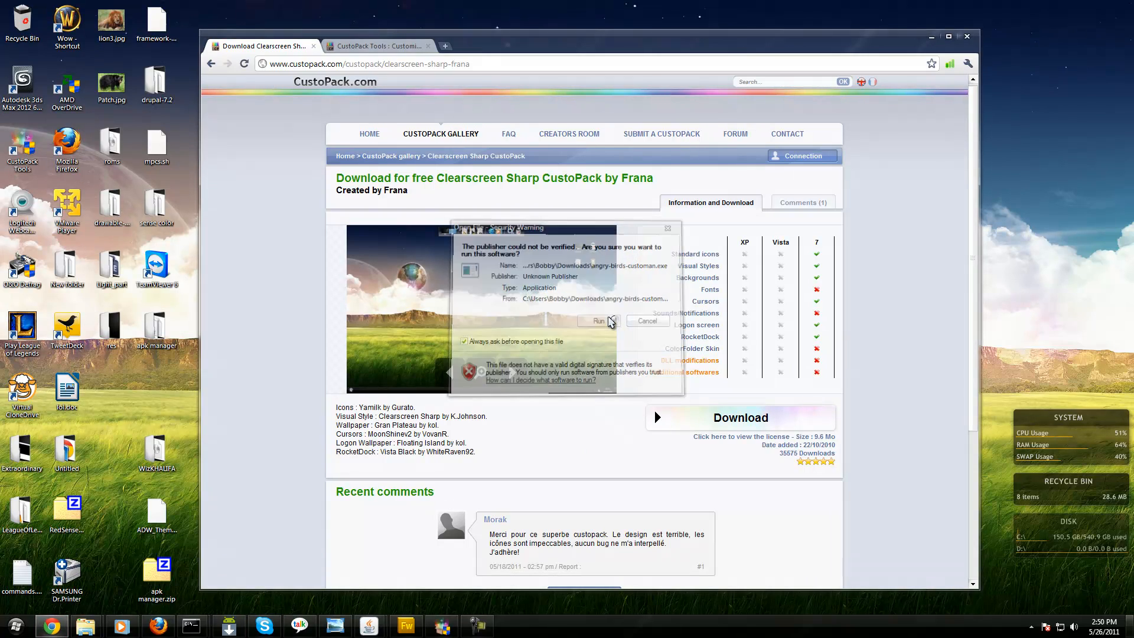
pyautogui.click(597, 320)
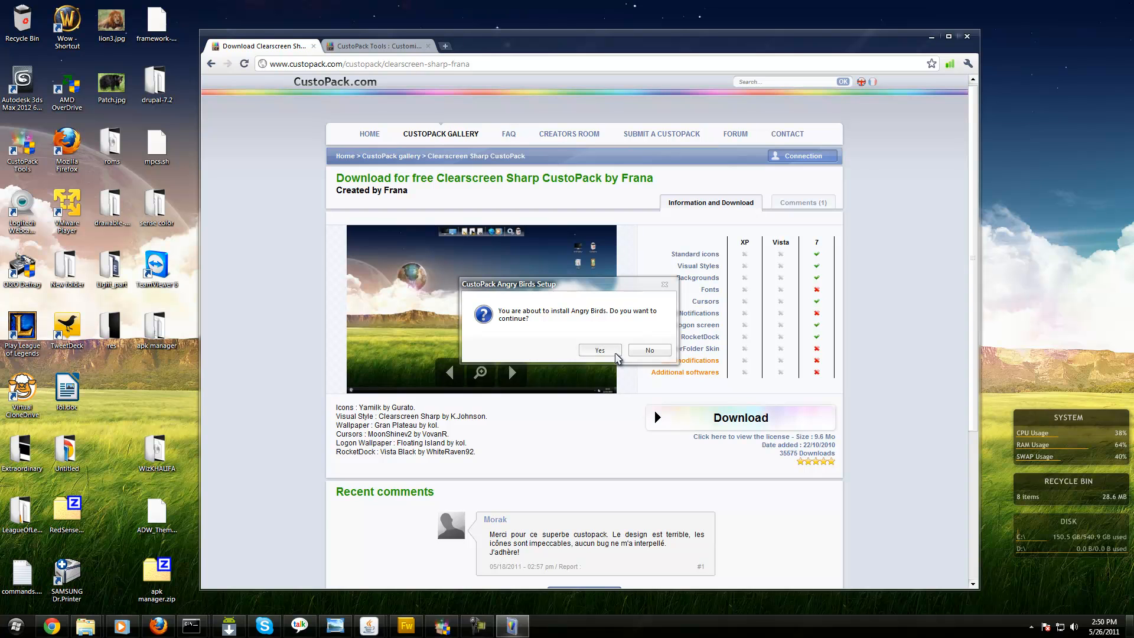
pyautogui.click(600, 350)
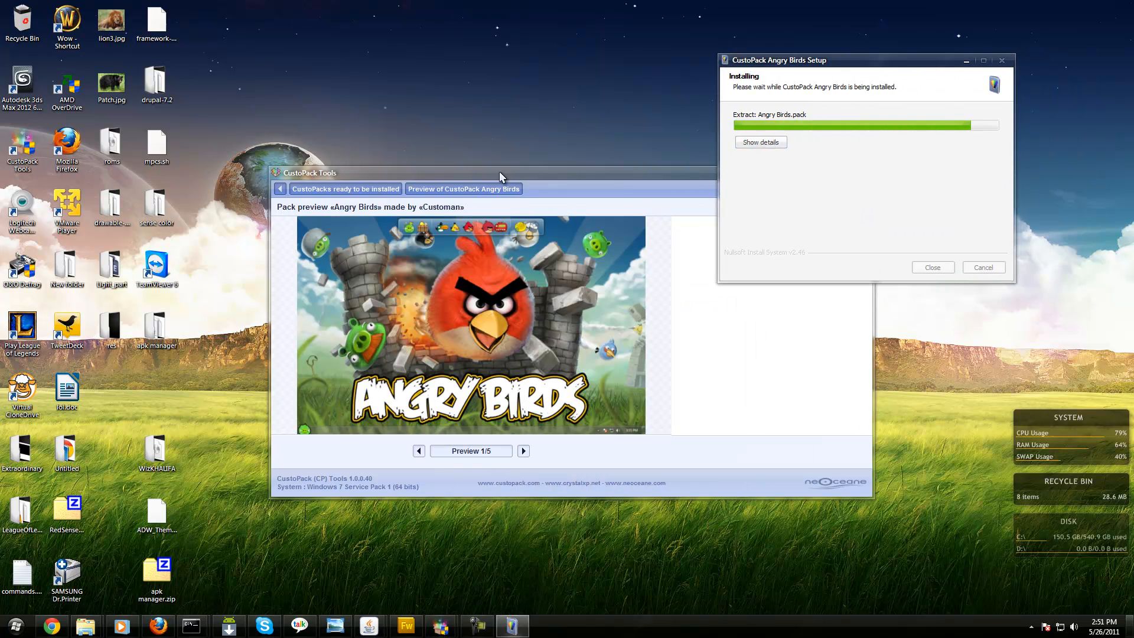
# Dismiss the finished setup and show the Angry Birds pack's Preview 2/5 image
pyautogui.click(932, 266)
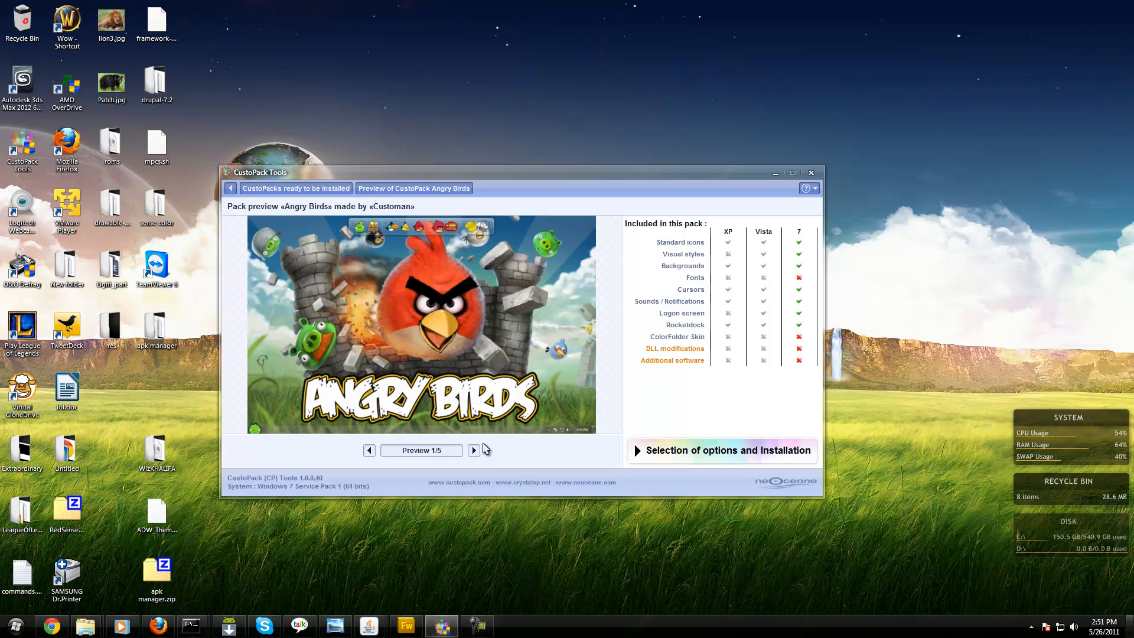
pyautogui.click(473, 450)
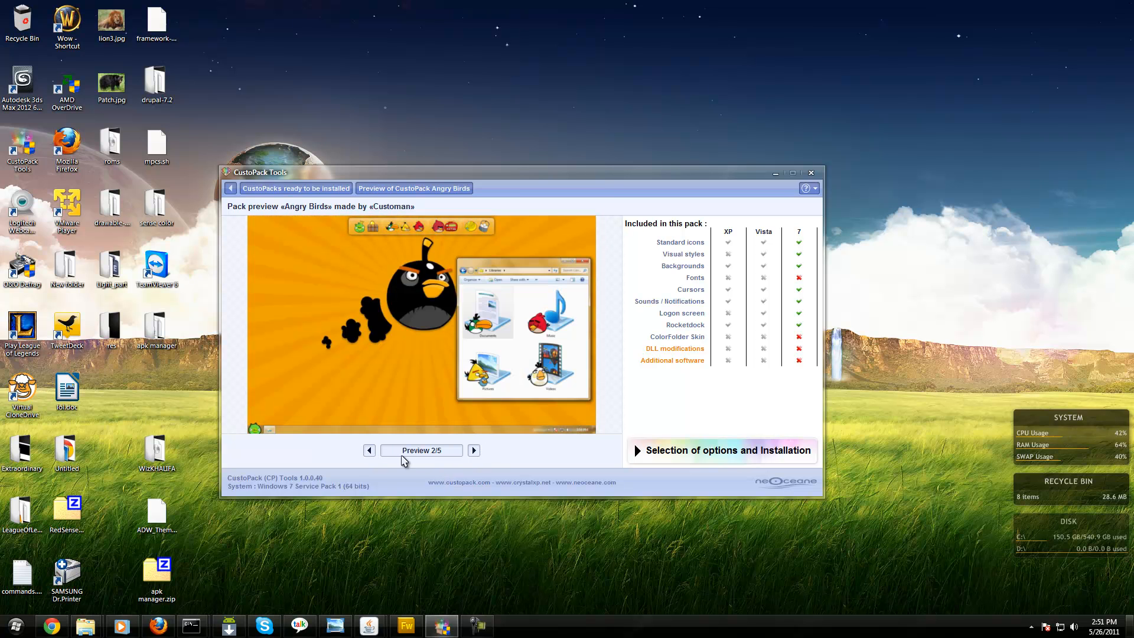
pyautogui.moveTo(742, 460)
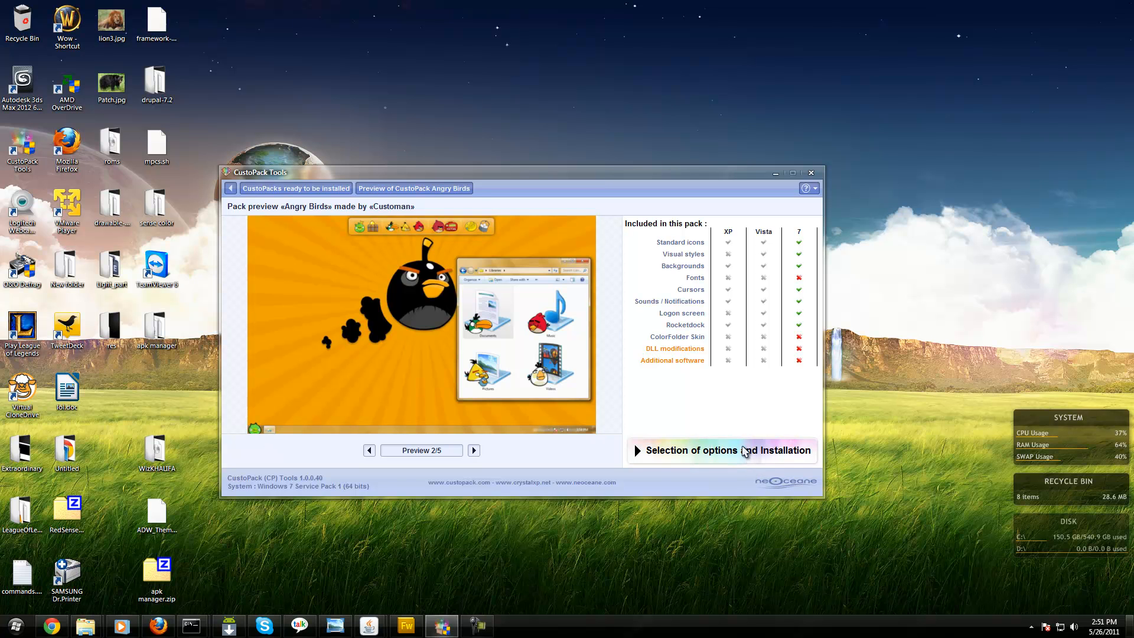
pyautogui.moveTo(798, 323)
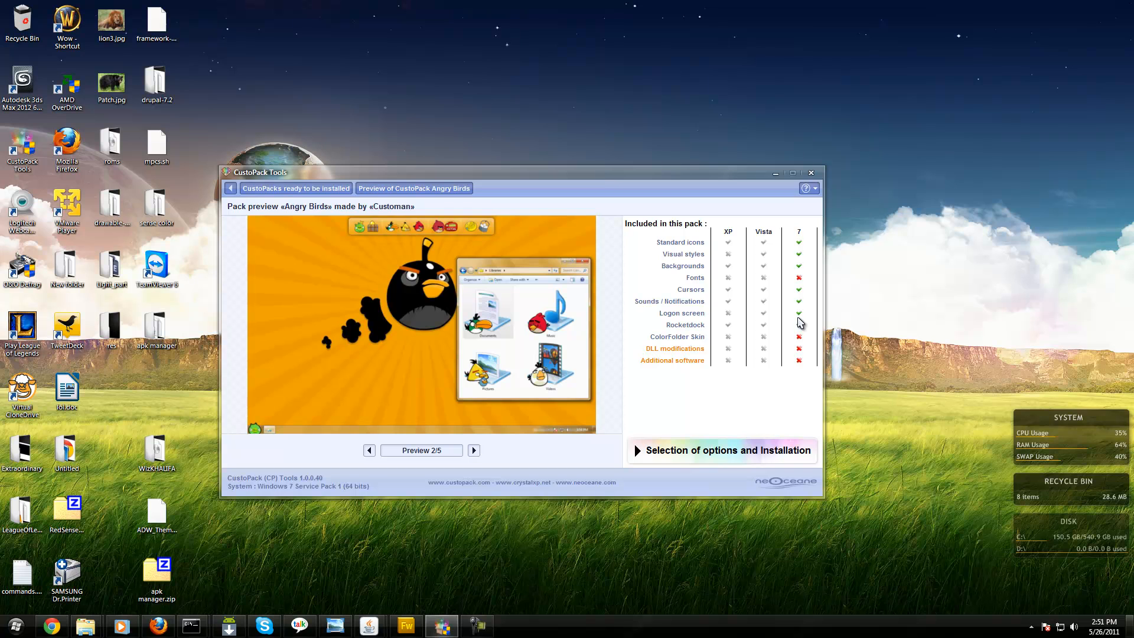
# Choose Personalized installation for the Angry Birds pack's components
pyautogui.click(722, 450)
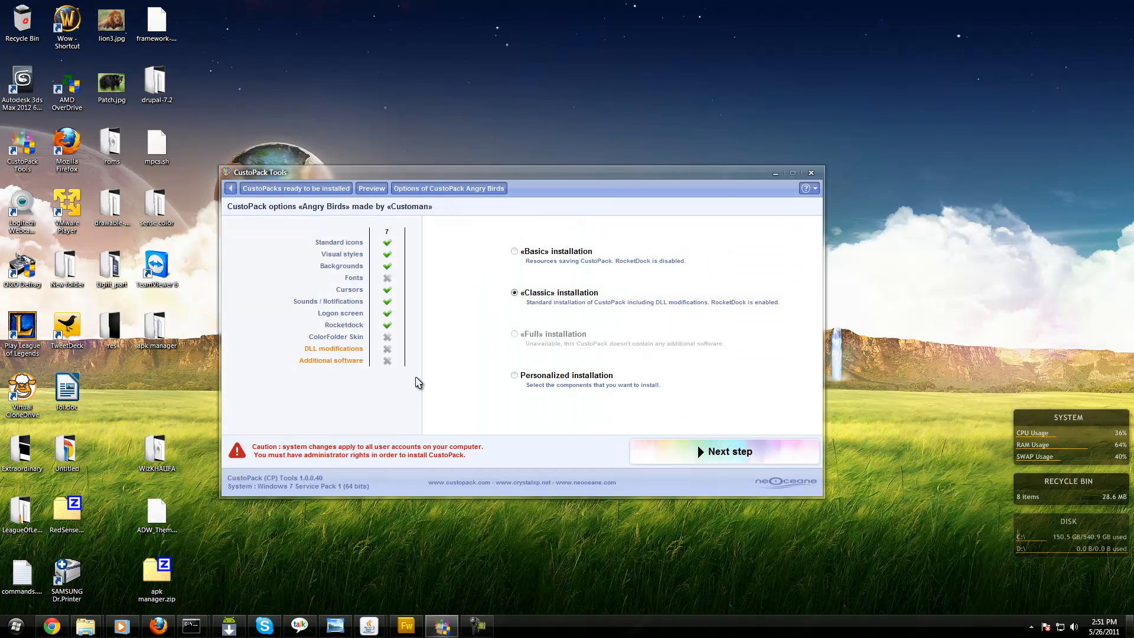
pyautogui.moveTo(528, 388)
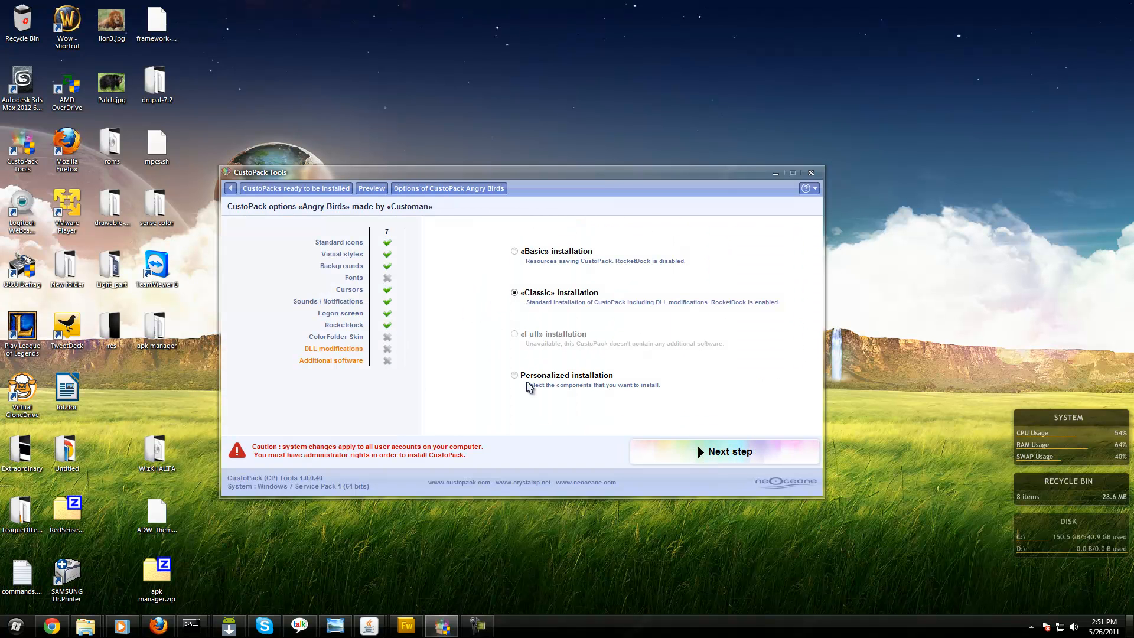
pyautogui.click(513, 374)
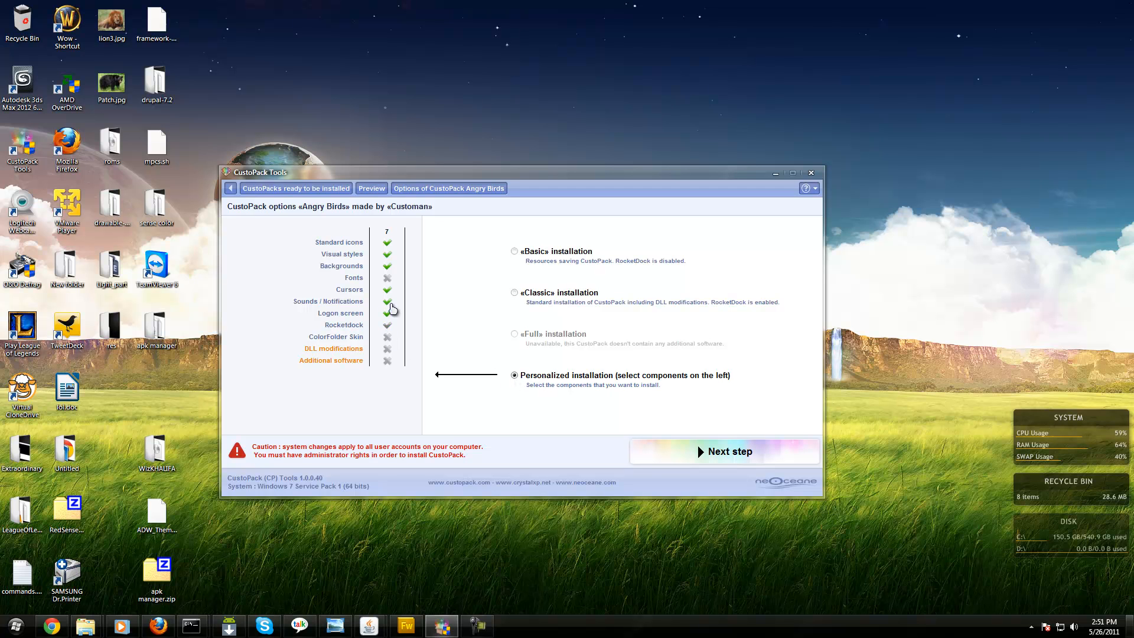
pyautogui.moveTo(497, 334)
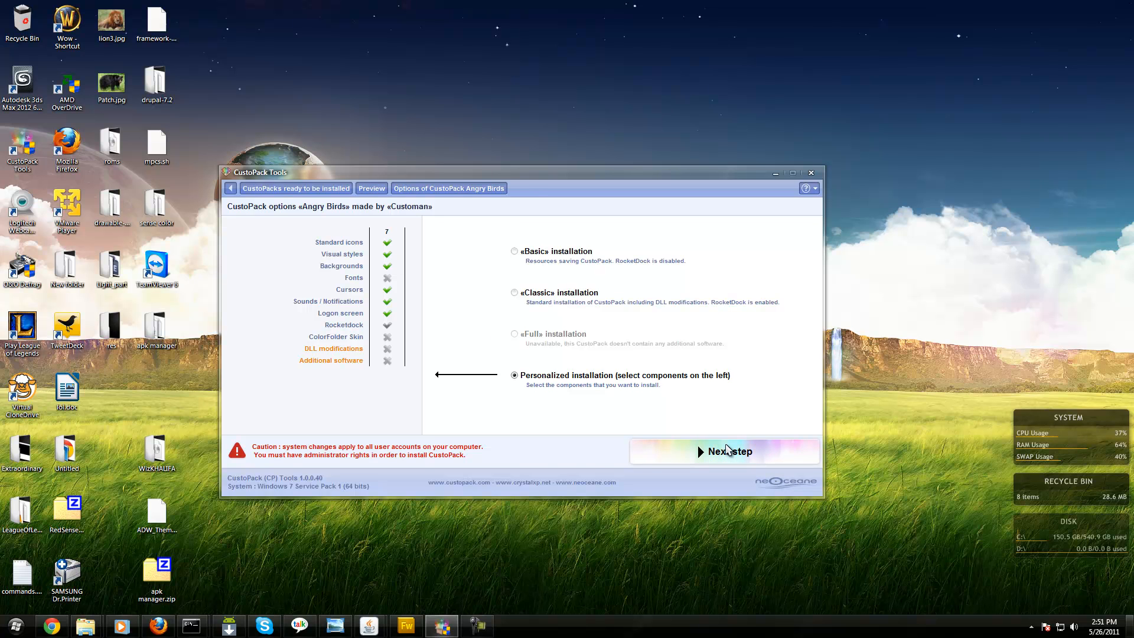
# Accept the license agreement and launch Install CustoPack for Angry Birds
pyautogui.click(729, 451)
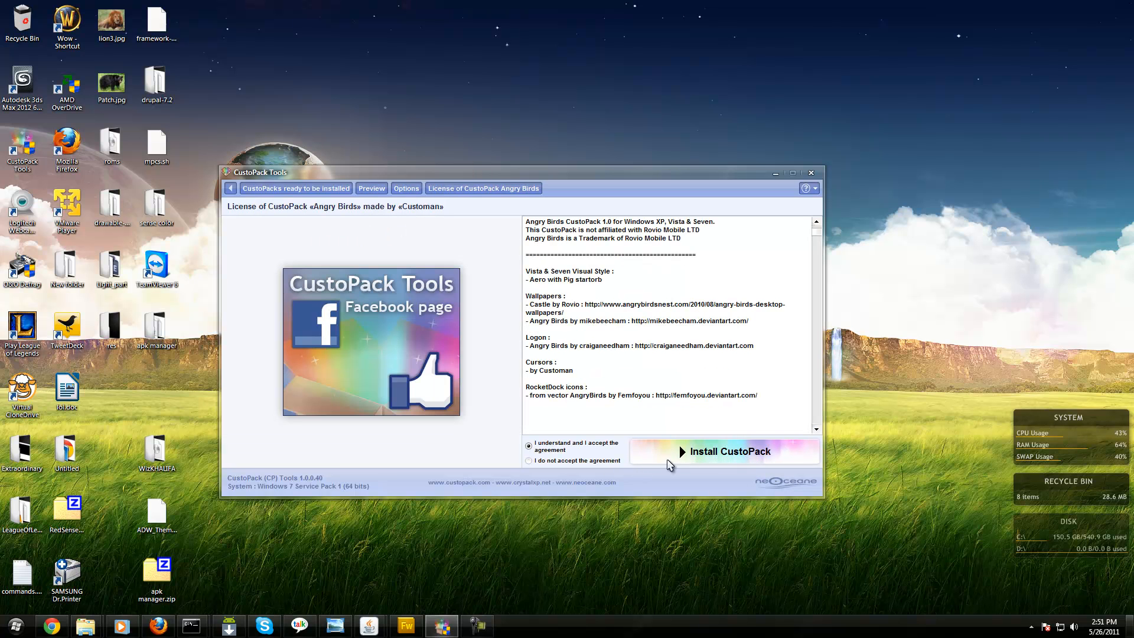
pyautogui.moveTo(693, 460)
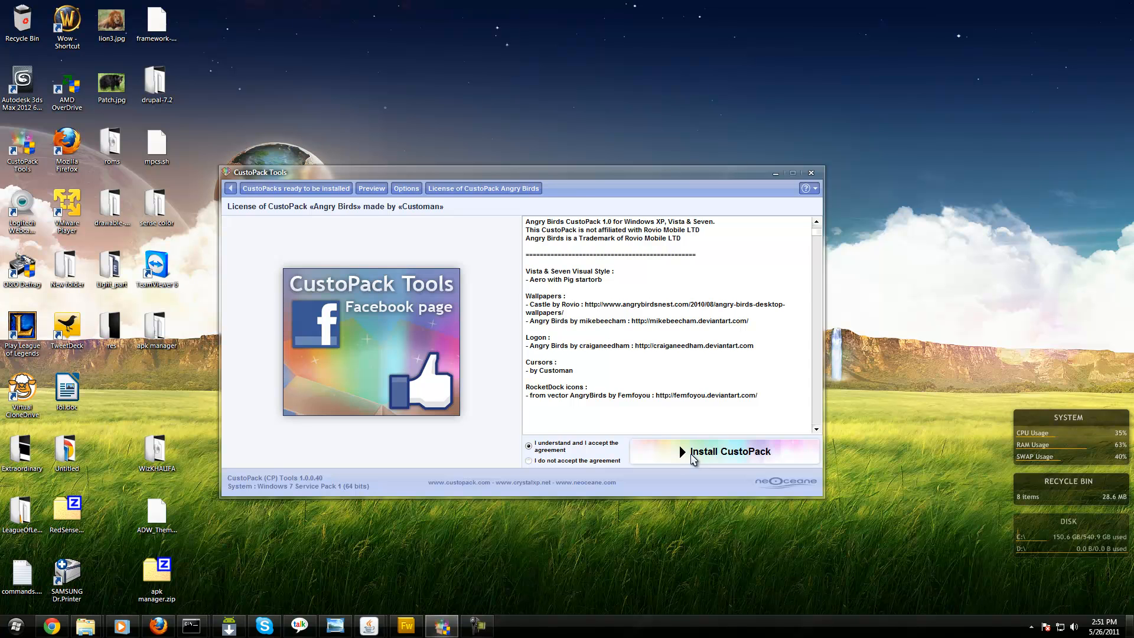
pyautogui.click(729, 450)
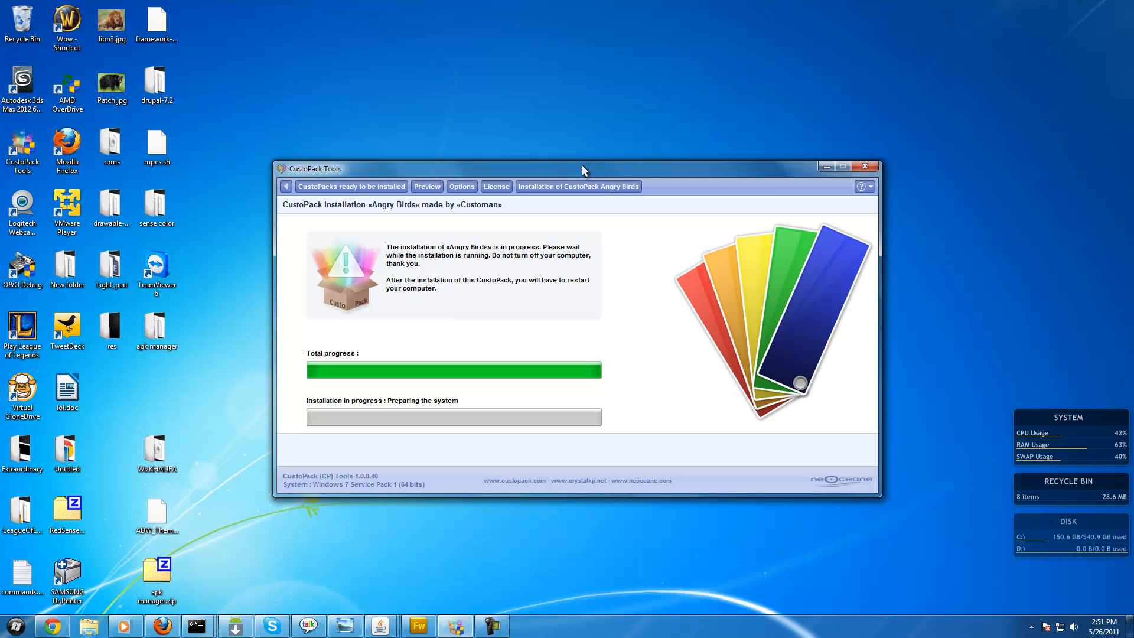
pyautogui.moveTo(585, 170)
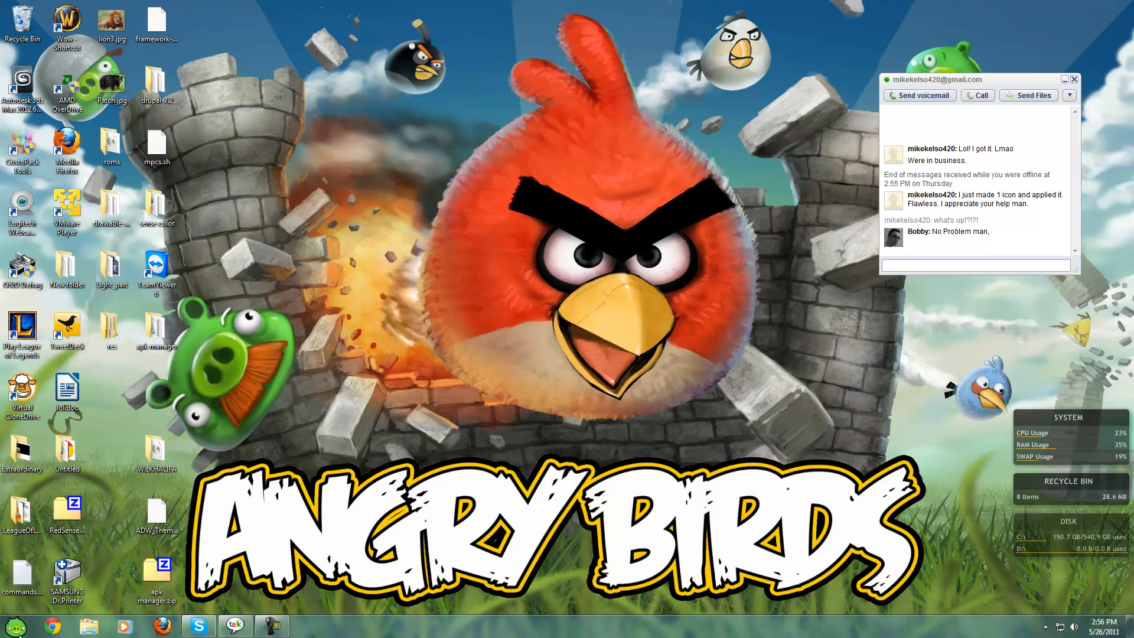
# Browse All Programs from the Angry Birds start orb, ending with Firefox open
pyautogui.click(14, 625)
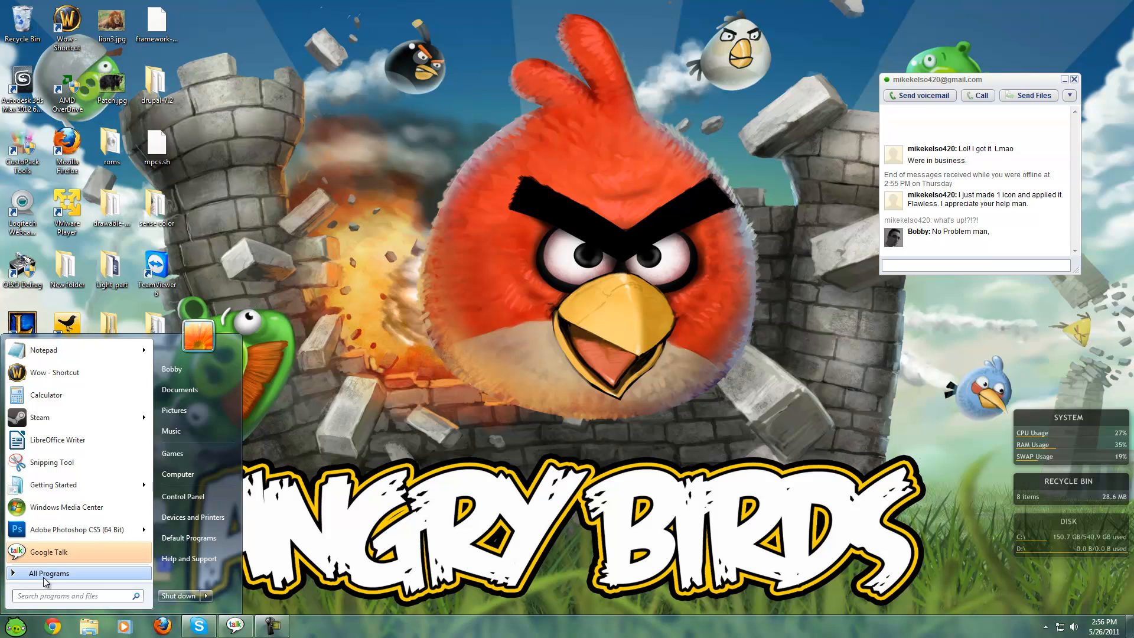
pyautogui.click(49, 572)
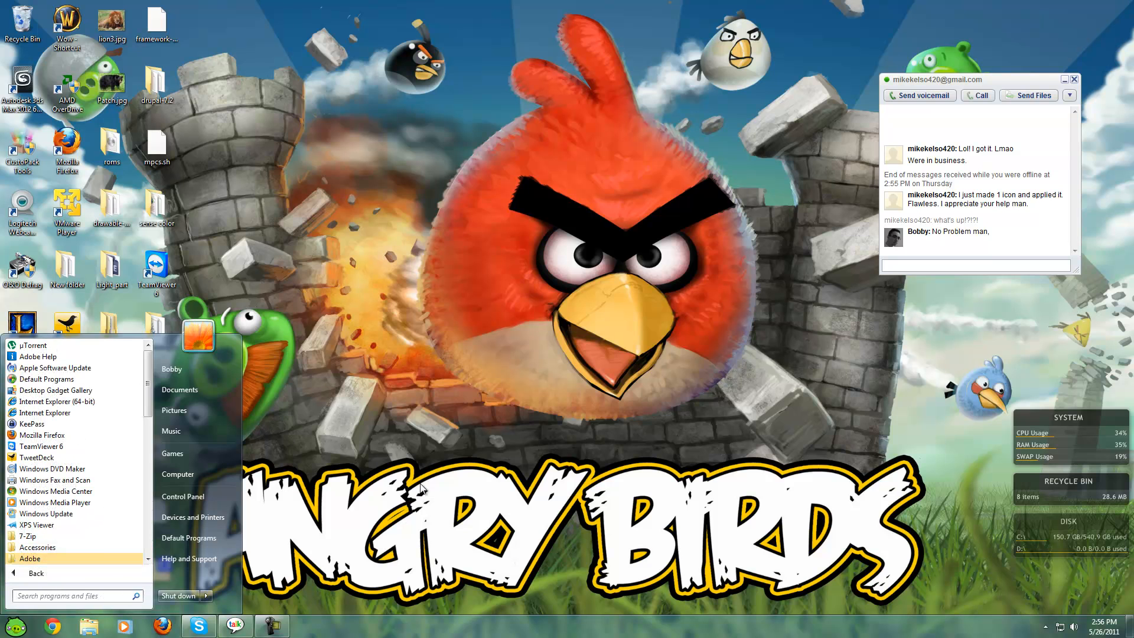
pyautogui.click(421, 484)
pyautogui.write('c')
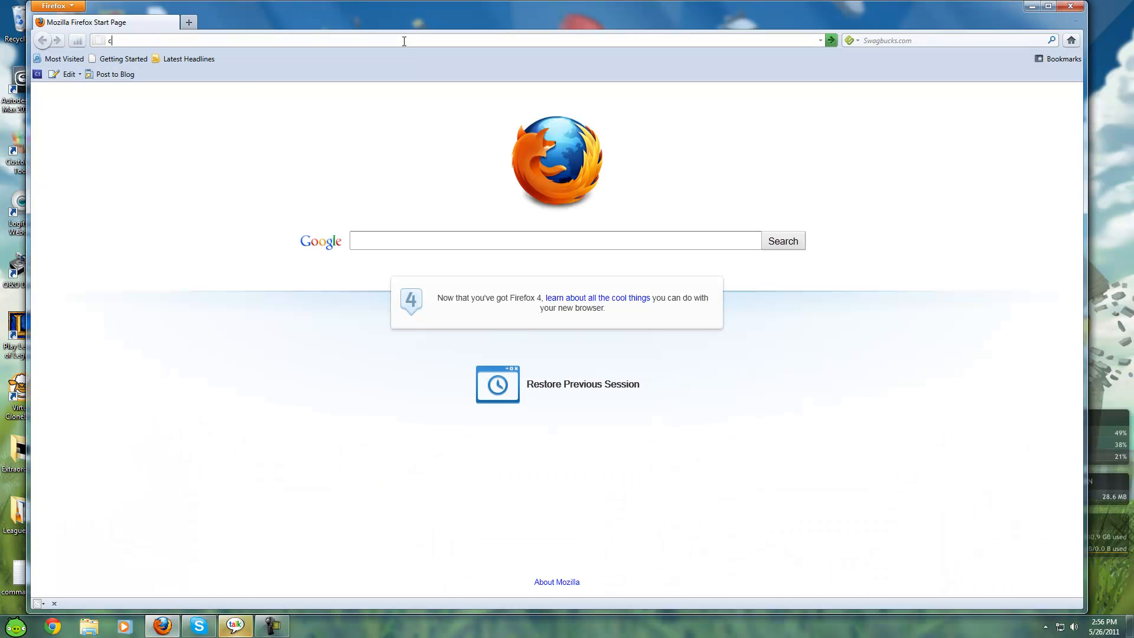
# Search Google for custopacks and load the CustoPack.com homepage from the results
pyautogui.press('Return')
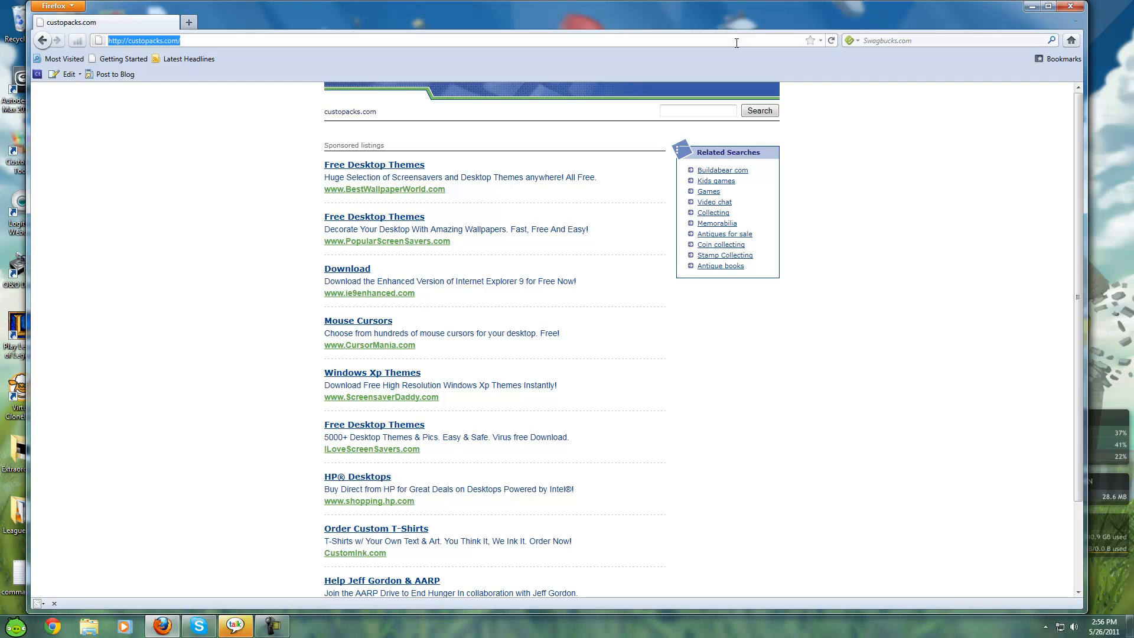
pyautogui.write('google.com/#sclient=psy&hl=en&source=hp&q=')
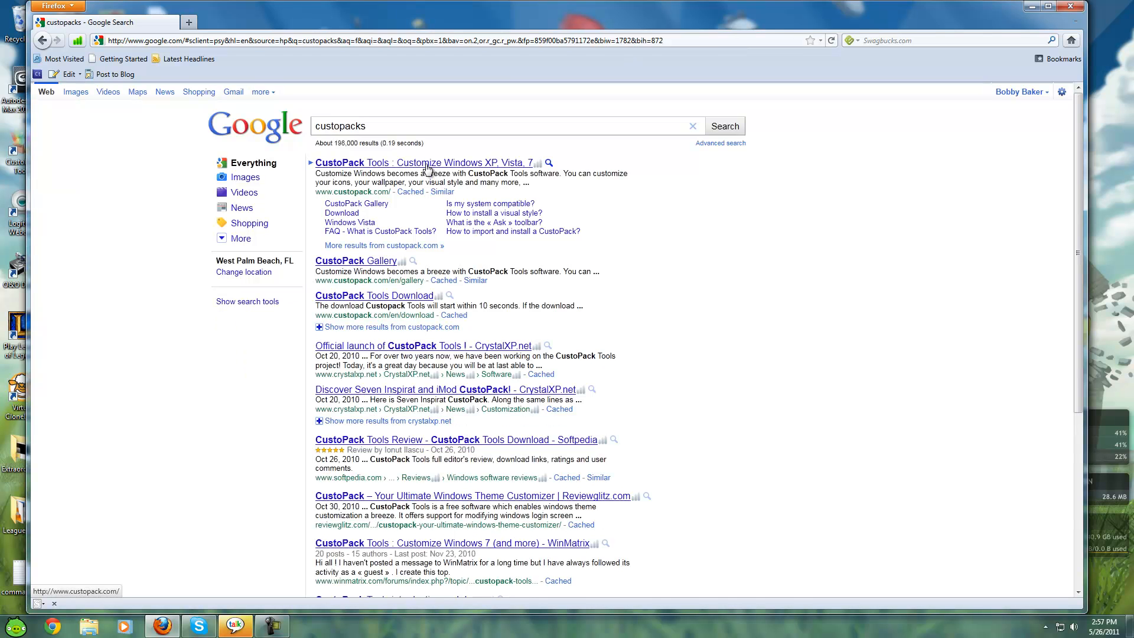
pyautogui.click(423, 162)
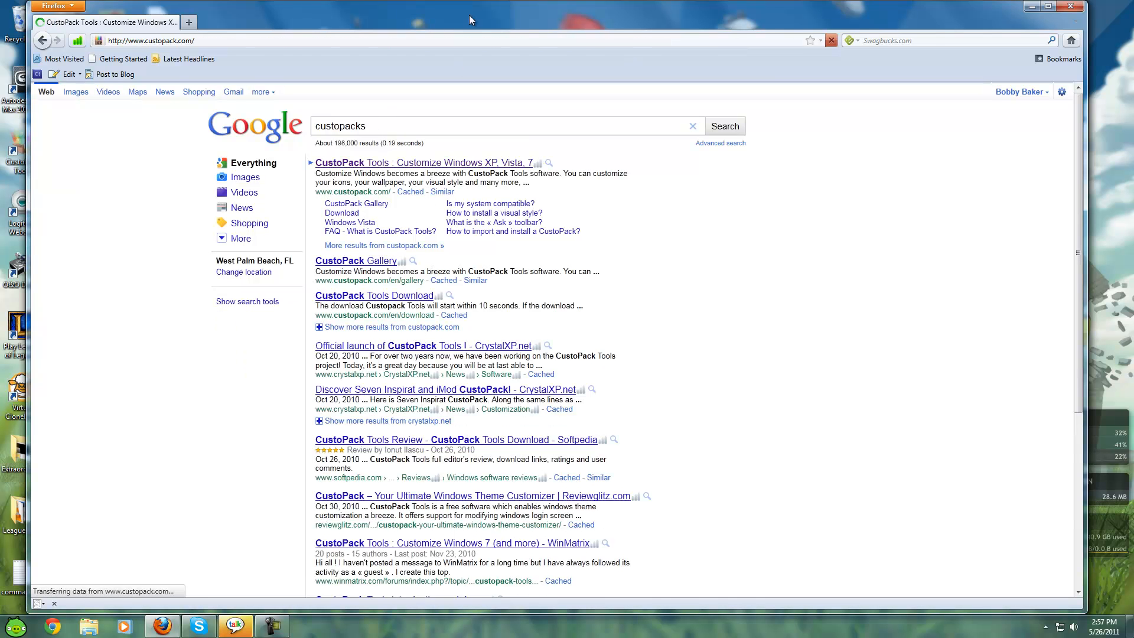
pyautogui.click(423, 161)
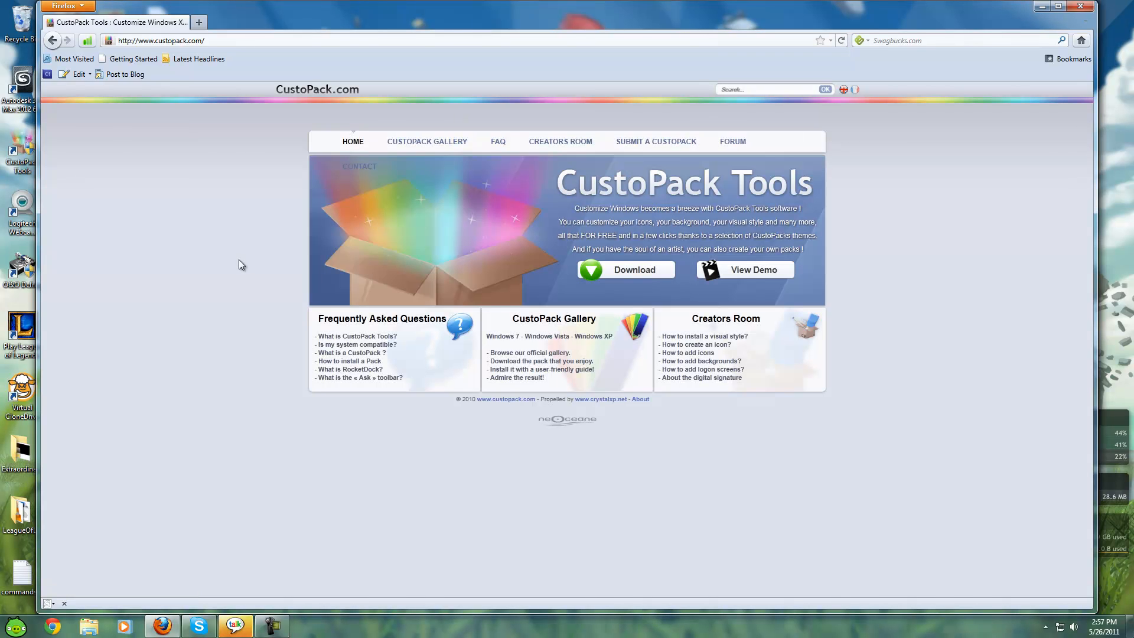
pyautogui.moveTo(91, 269)
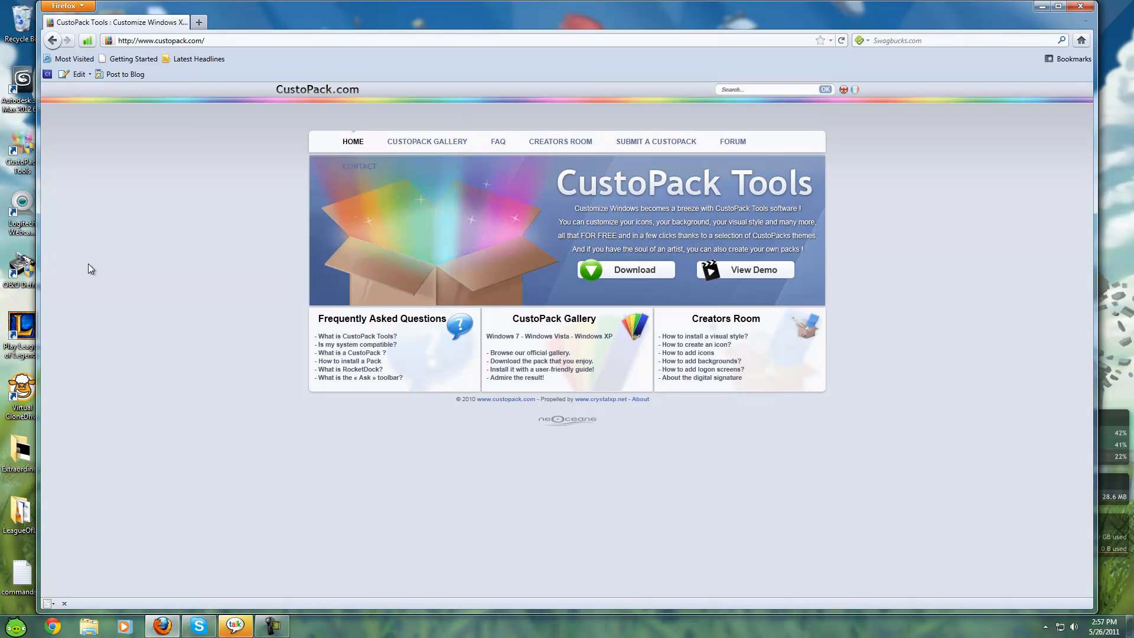